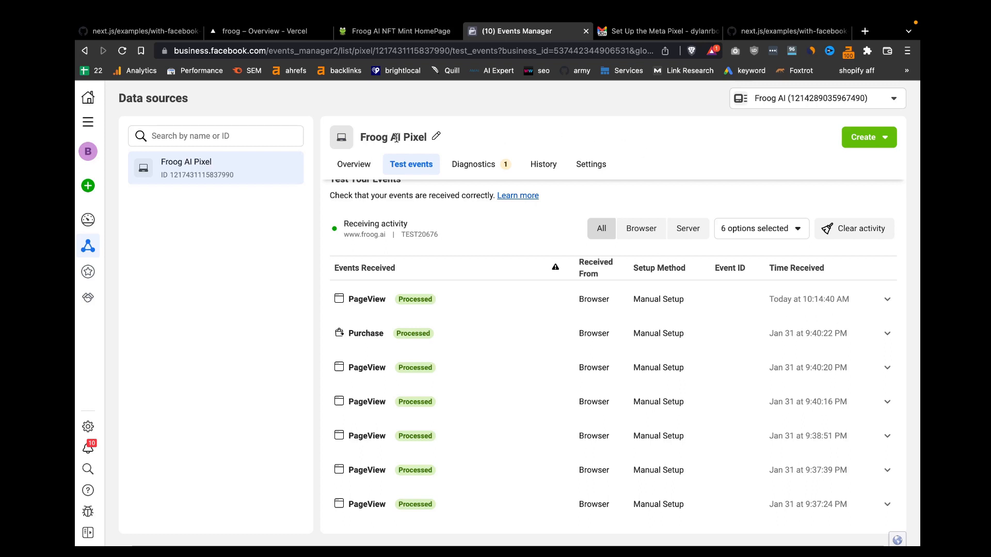
mouse_move(381, 299)
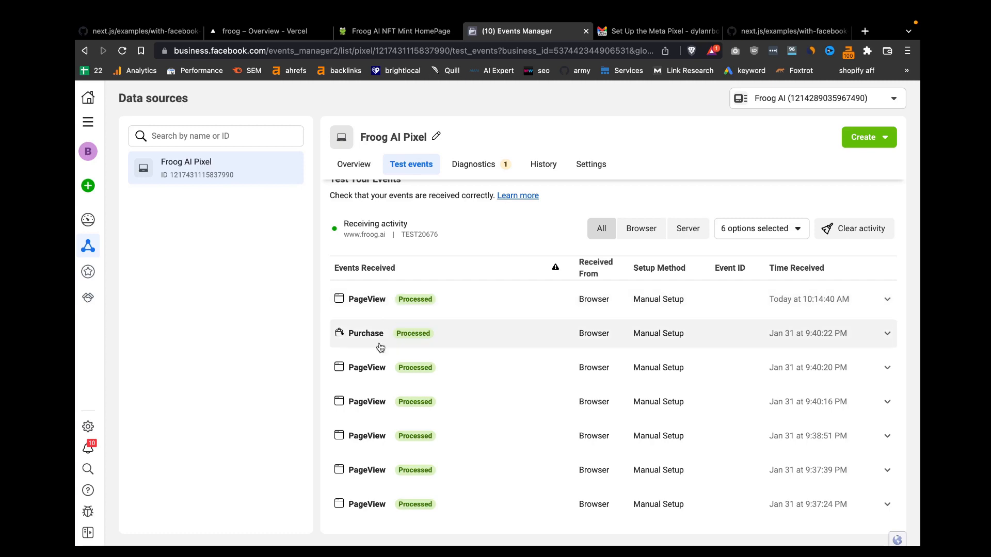
mouse_move(413, 42)
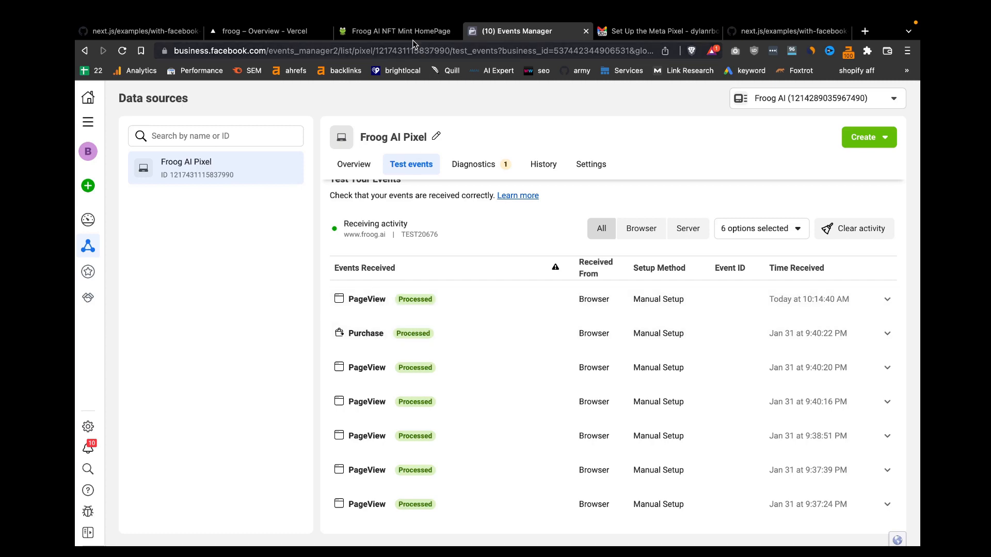
Check the PageView and Purchase test events, then bring up the Froog AI mint homepage.
click(396, 31)
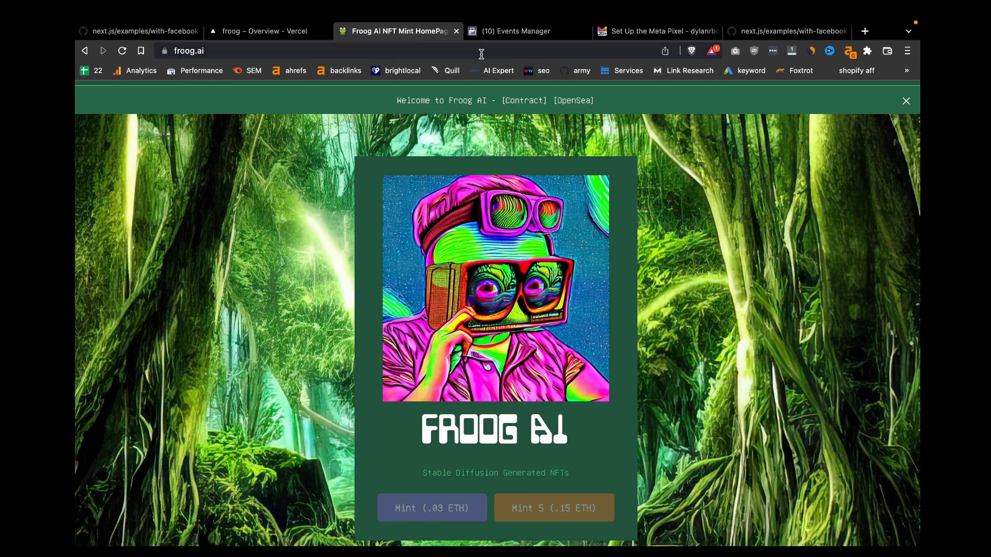
Check Events Manager for the new page view, then connect Brave Wallet on froog.ai.
click(518, 31)
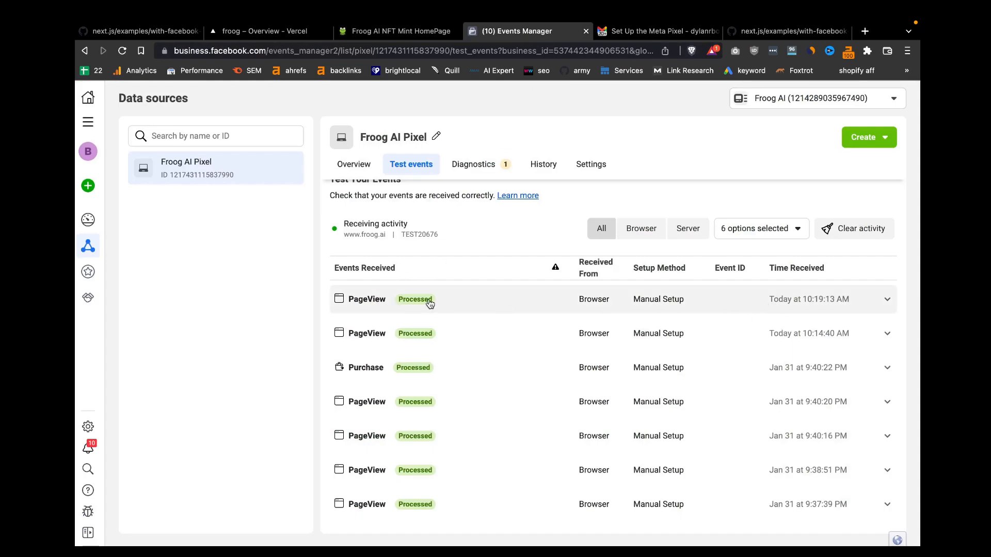
click(395, 31)
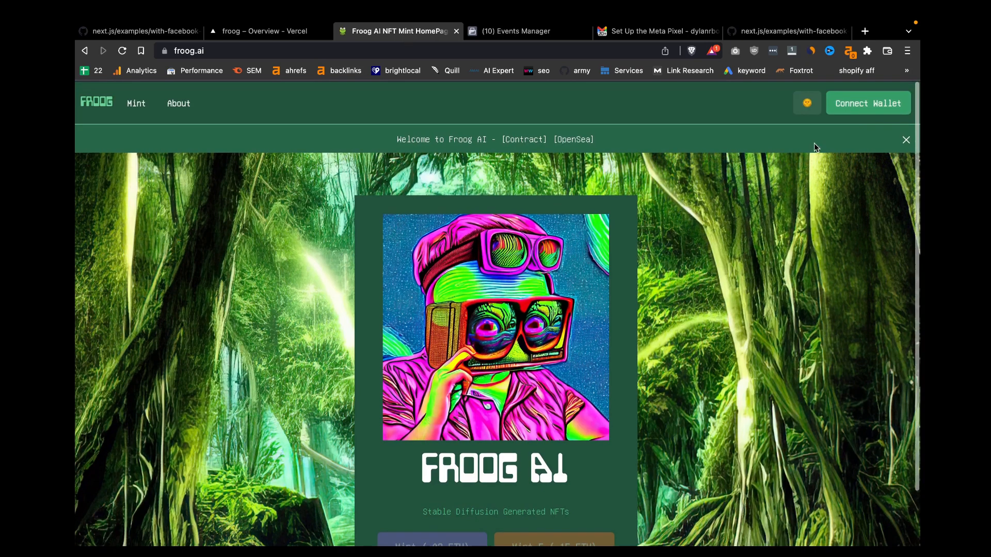
click(866, 102)
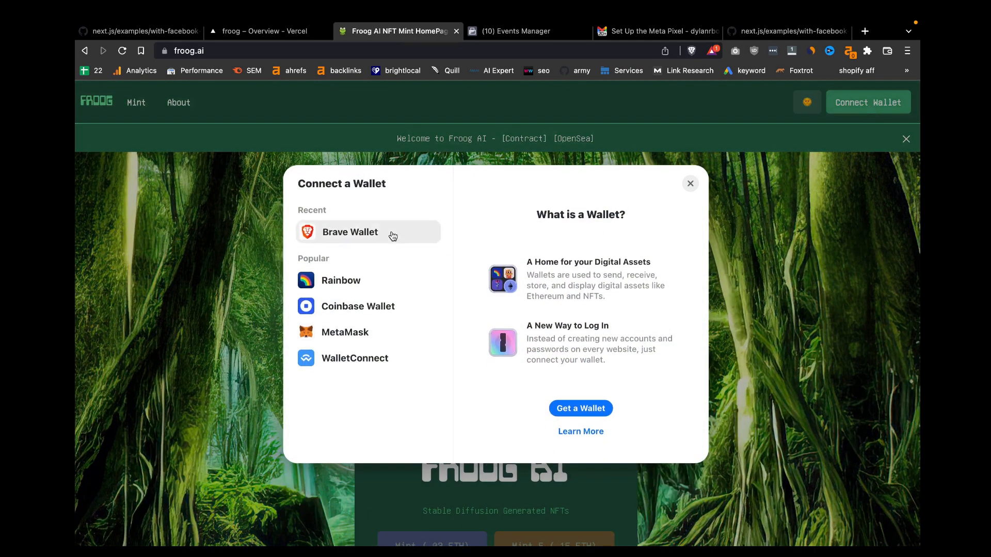
click(350, 231)
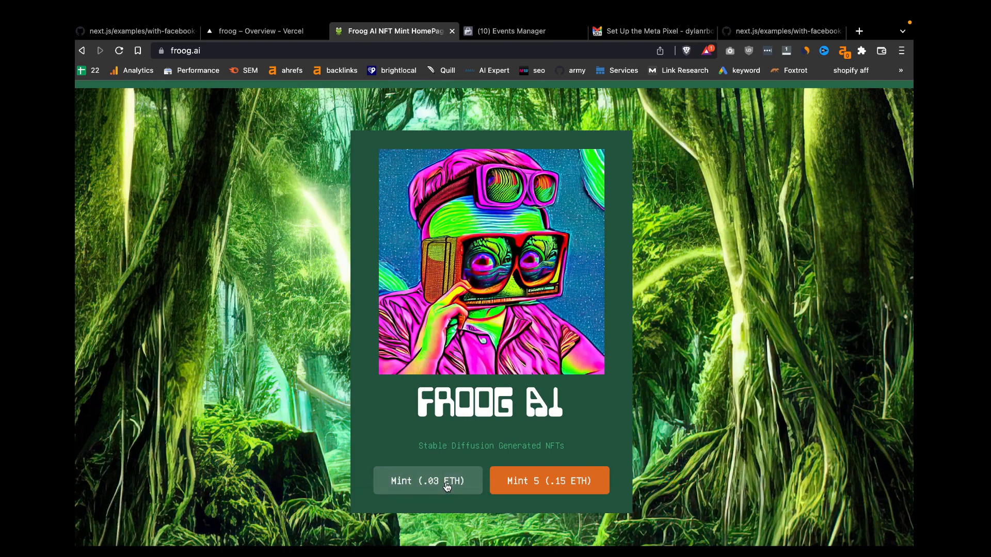
Mint one NFT for .03 ETH and confirm the Purchase event in Events Manager.
click(427, 480)
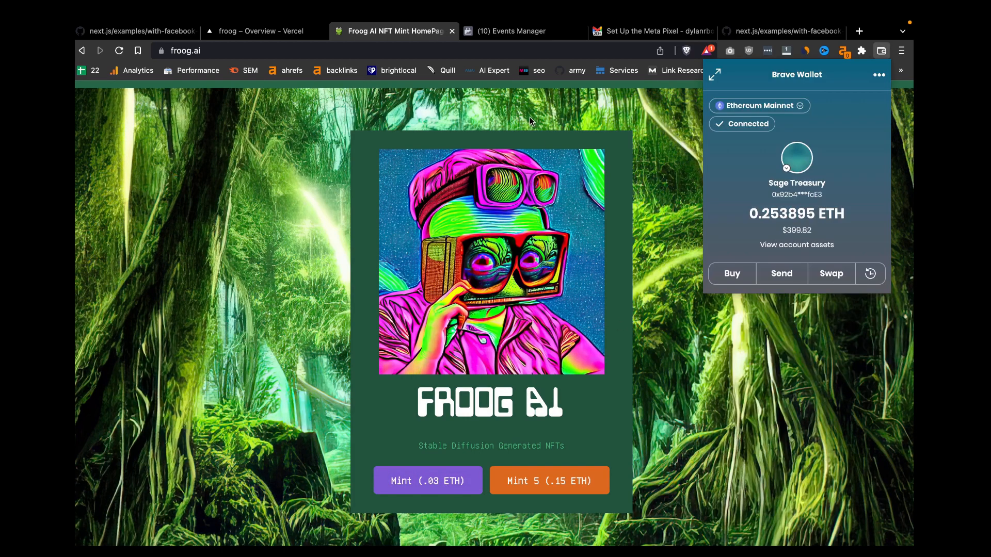
click(513, 31)
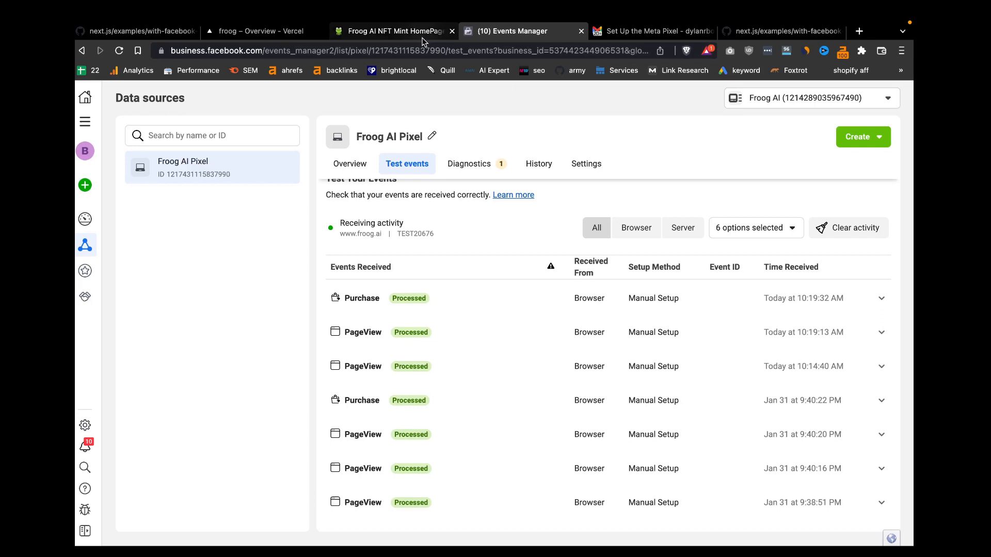
Browse vercel/next.js examples and open the with-facebook-pixel folder.
click(392, 31)
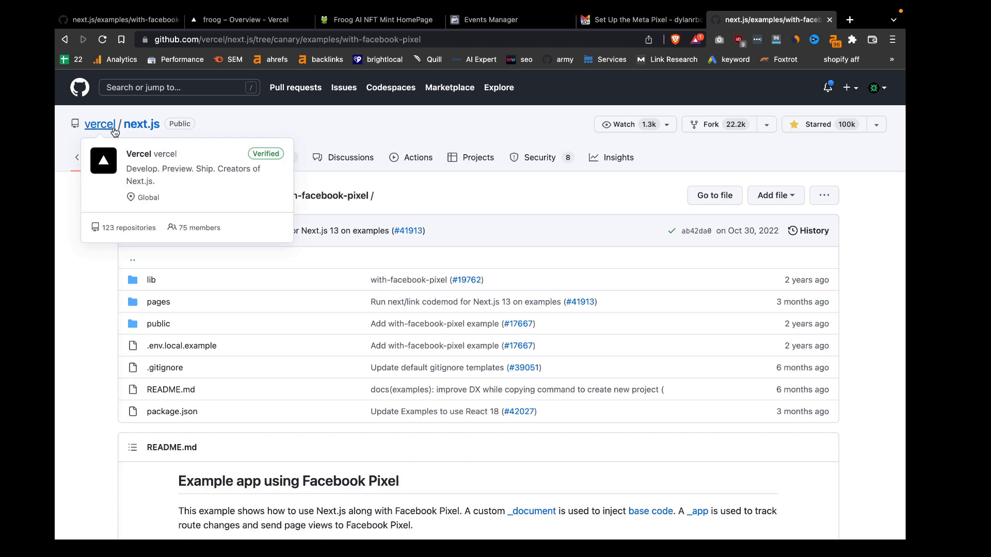
mouse_move(250, 195)
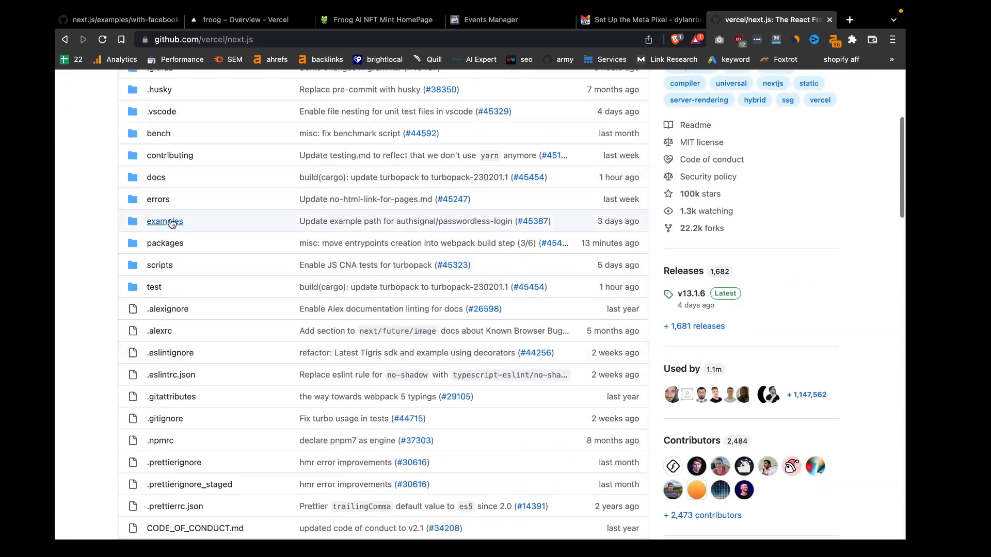
click(164, 221)
text(facebook)
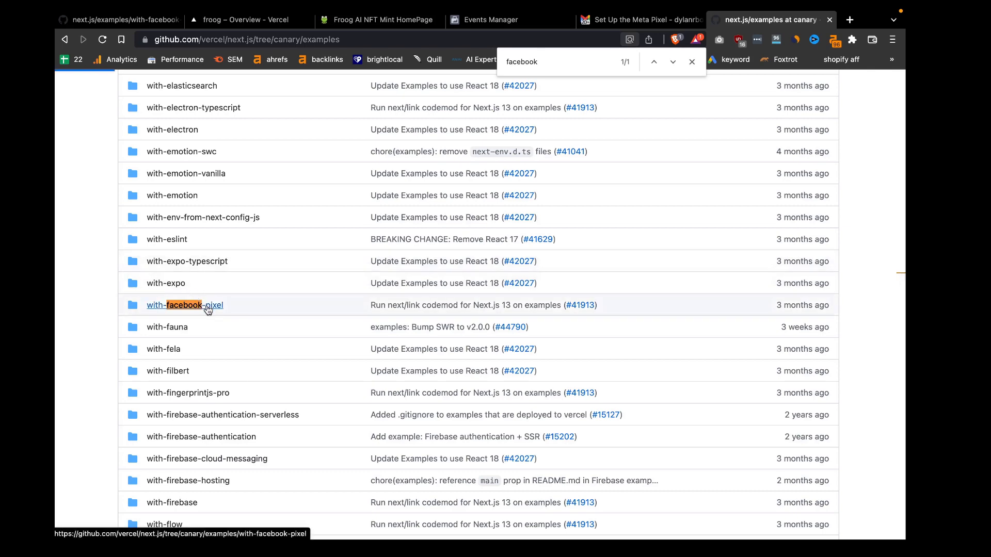
click(184, 305)
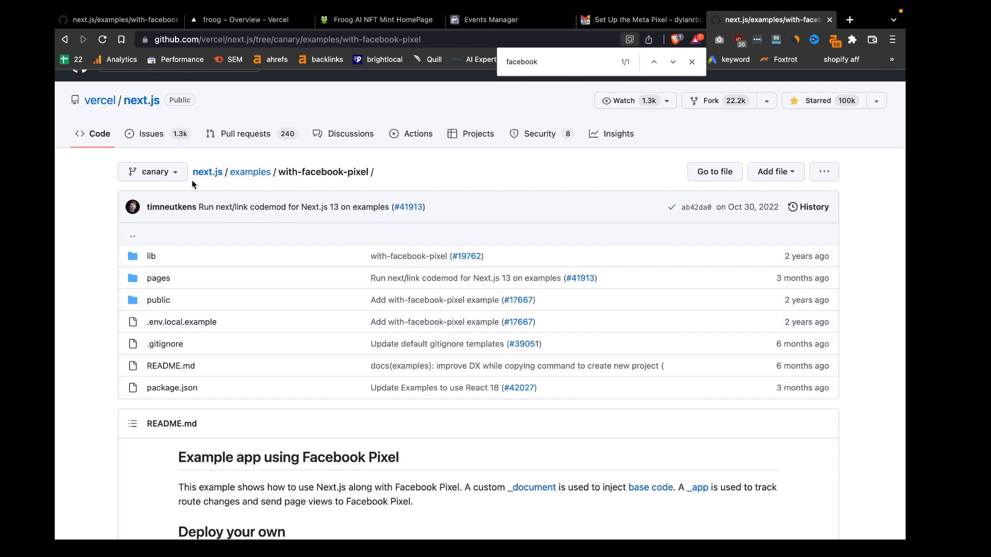
mouse_move(180, 377)
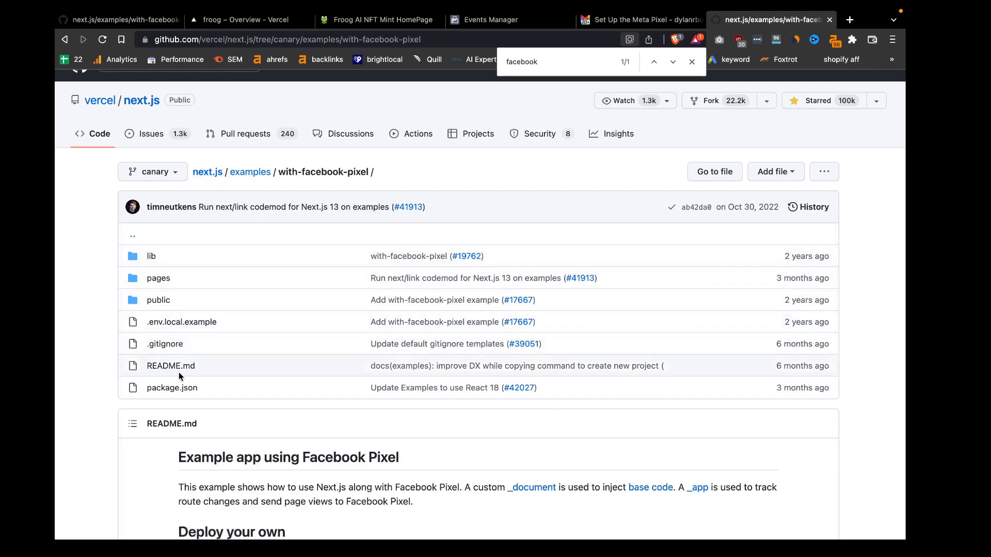
mouse_move(198, 278)
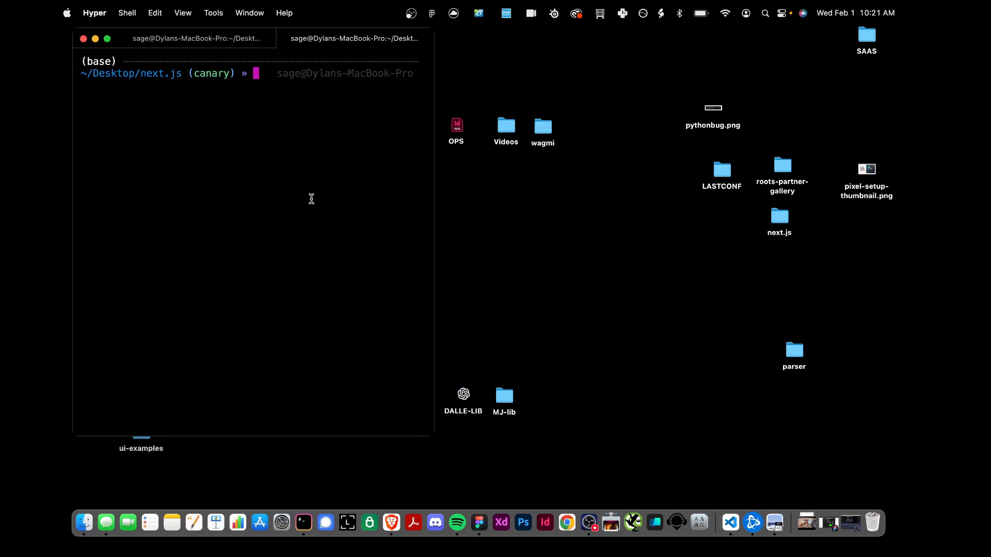
Change into examples/with-facebook-pixel in Hyper and run 'code .'.
text(cd examples)
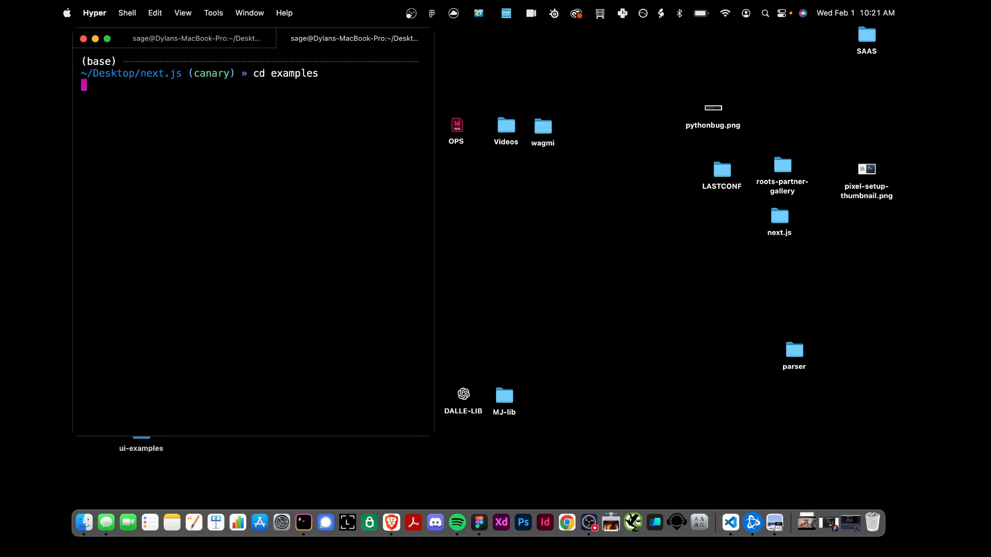
text(cd fast-refresh-demo/)
text(op)
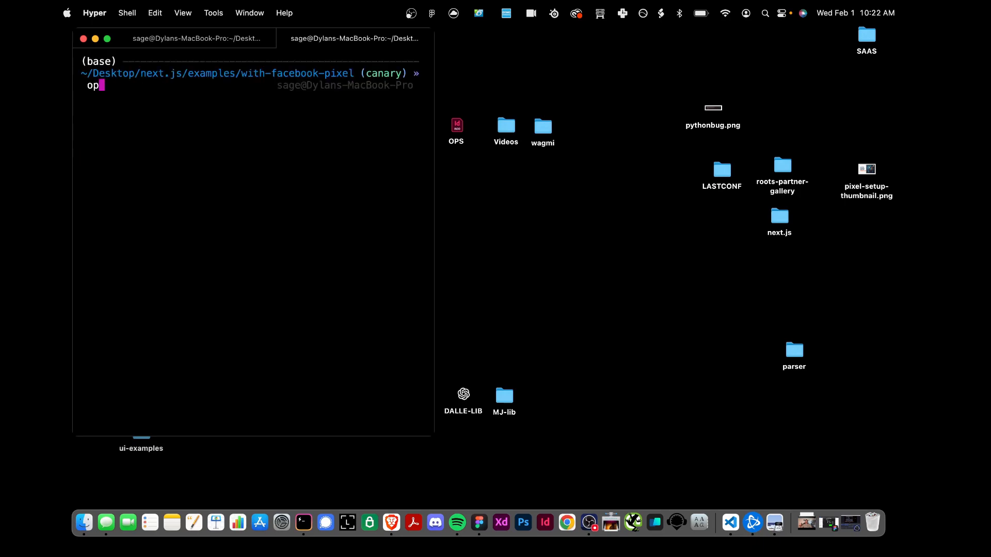
text(en .)
key(enter)
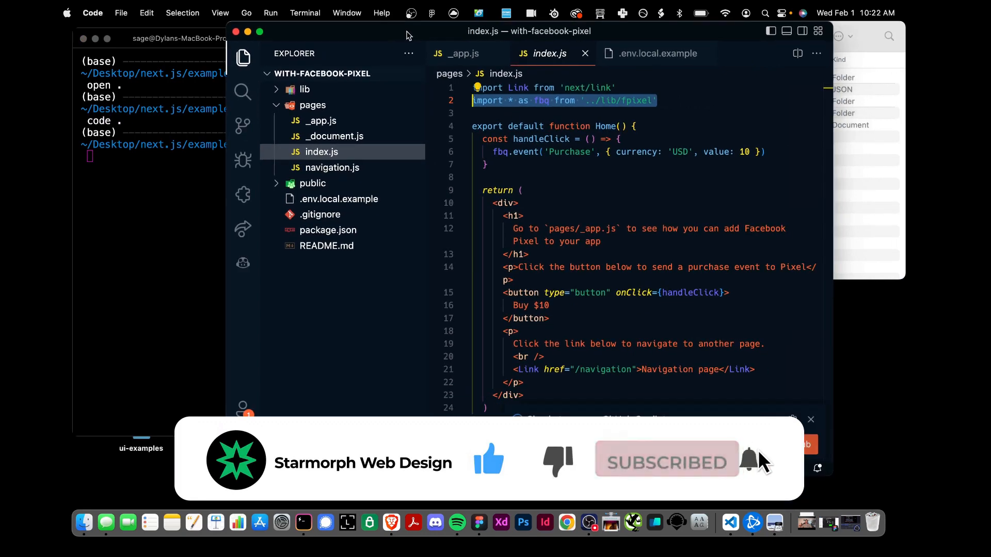
Maximize VS Code and open lib/fpixel.js, selecting the FB_PIXEL_ID constant.
click(259, 31)
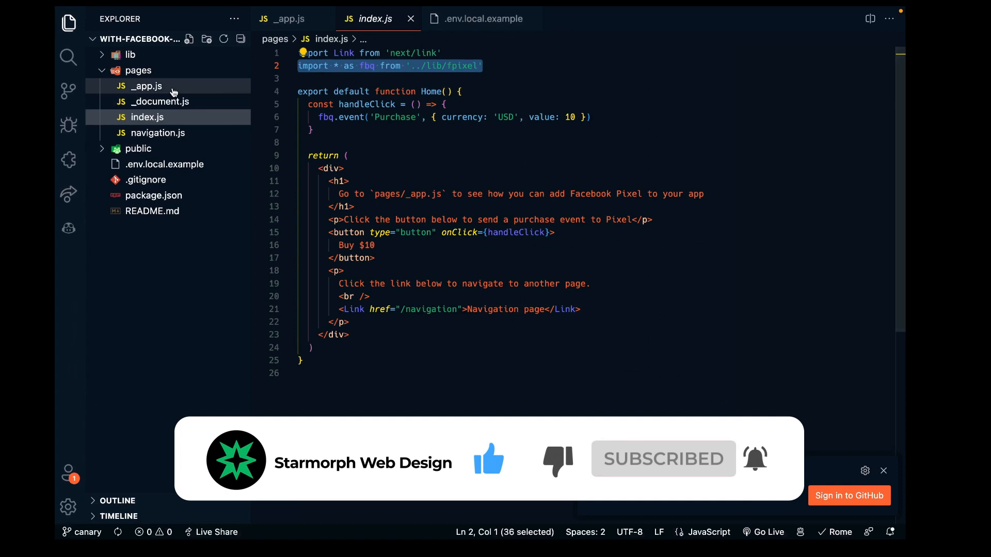
click(130, 55)
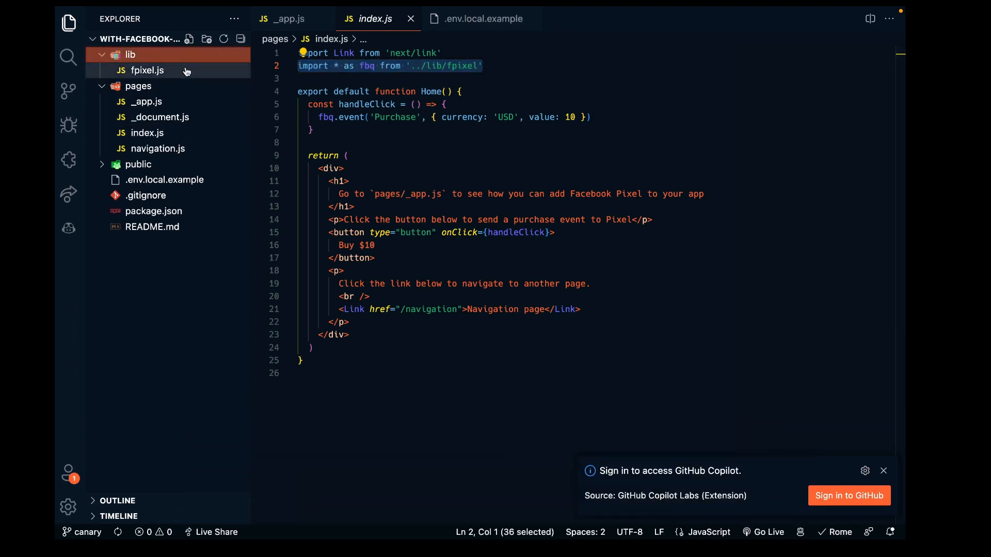
click(146, 70)
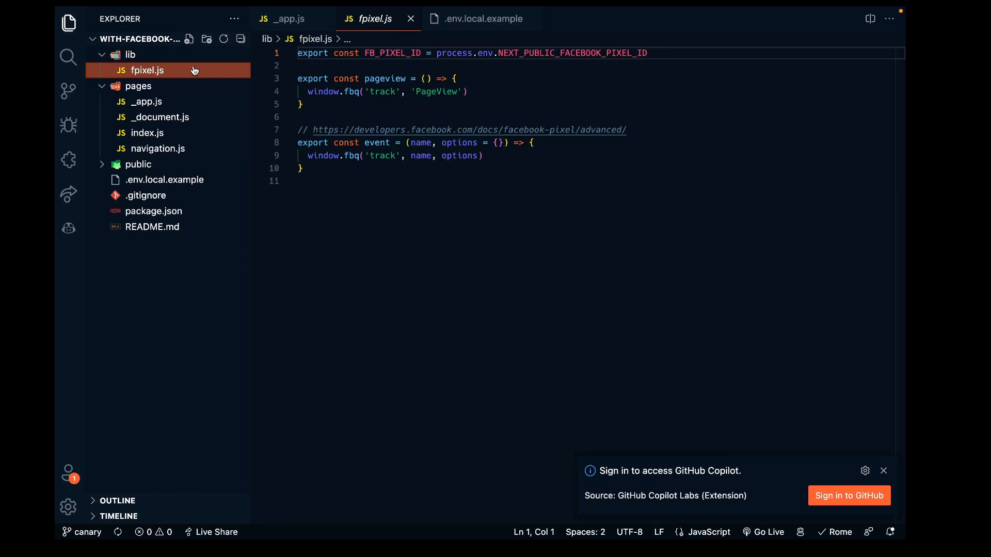
mouse_move(158, 69)
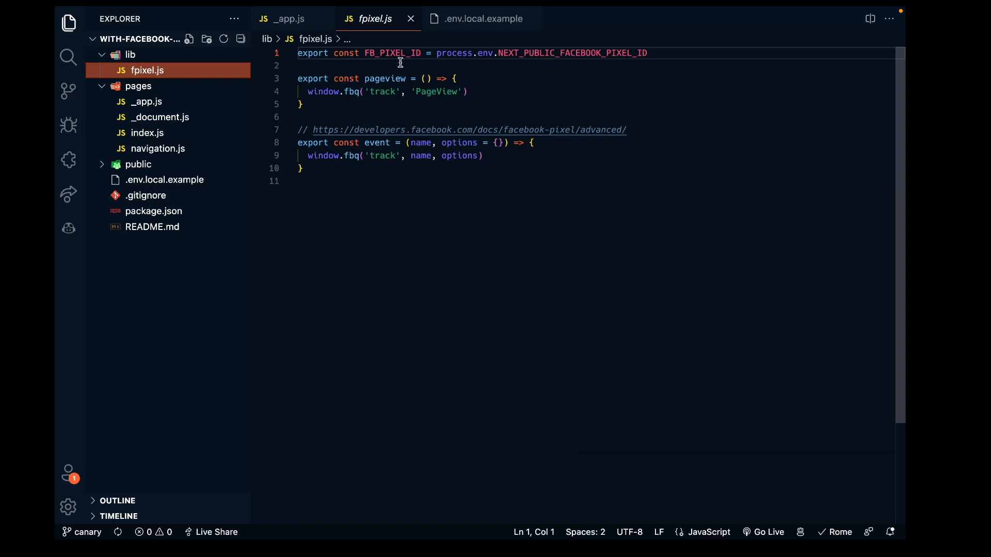
double_click(389, 53)
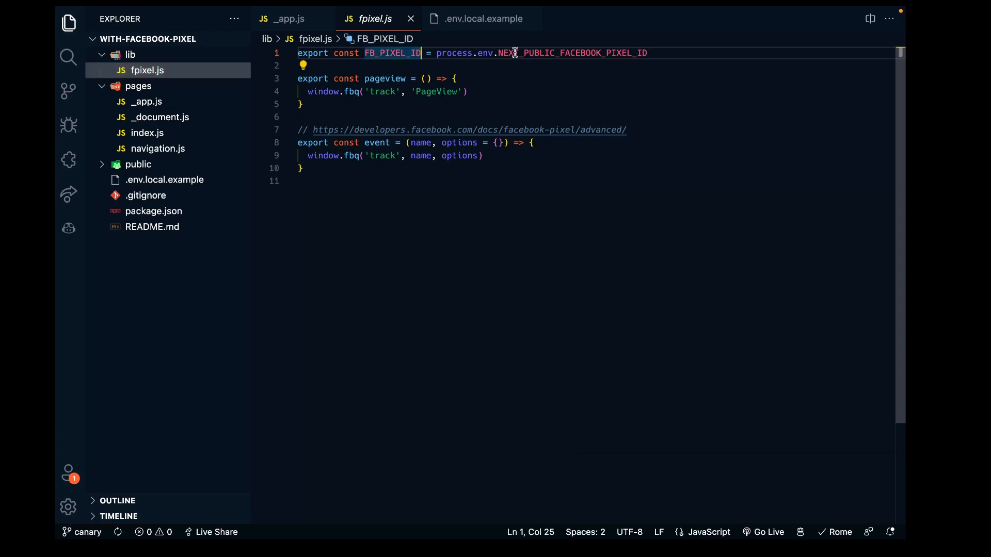
Highlight the pageview and event helper functions in fpixel.js.
click(659, 56)
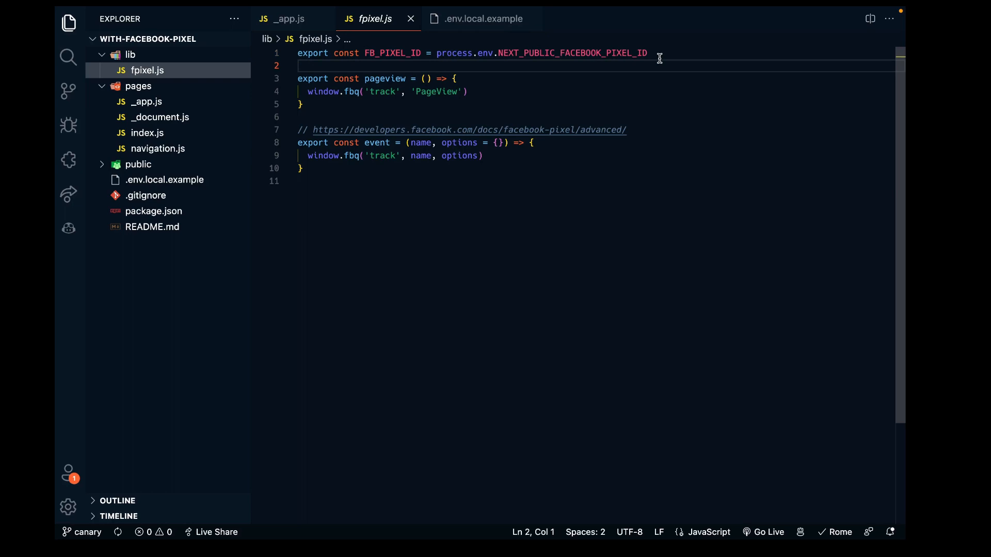
mouse_move(410, 53)
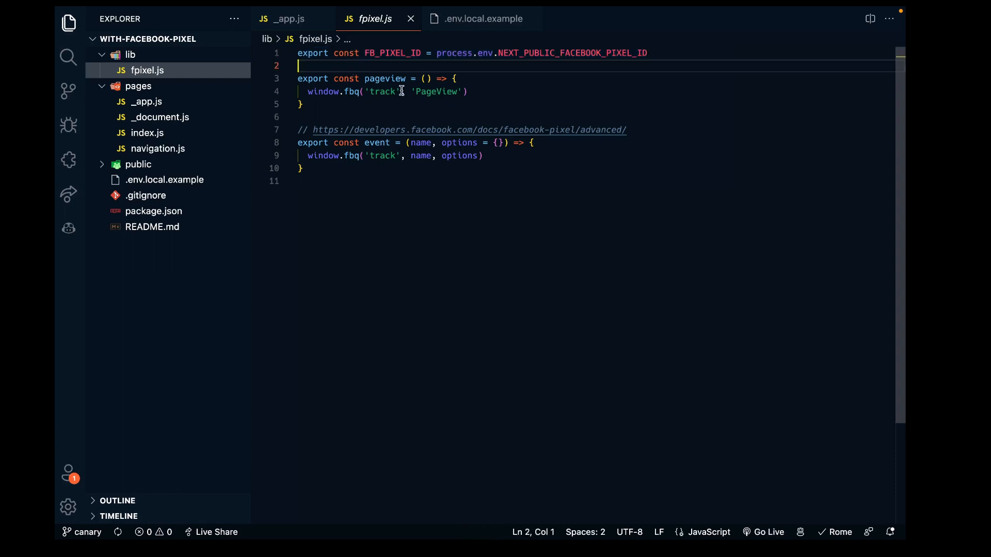
mouse_move(365, 79)
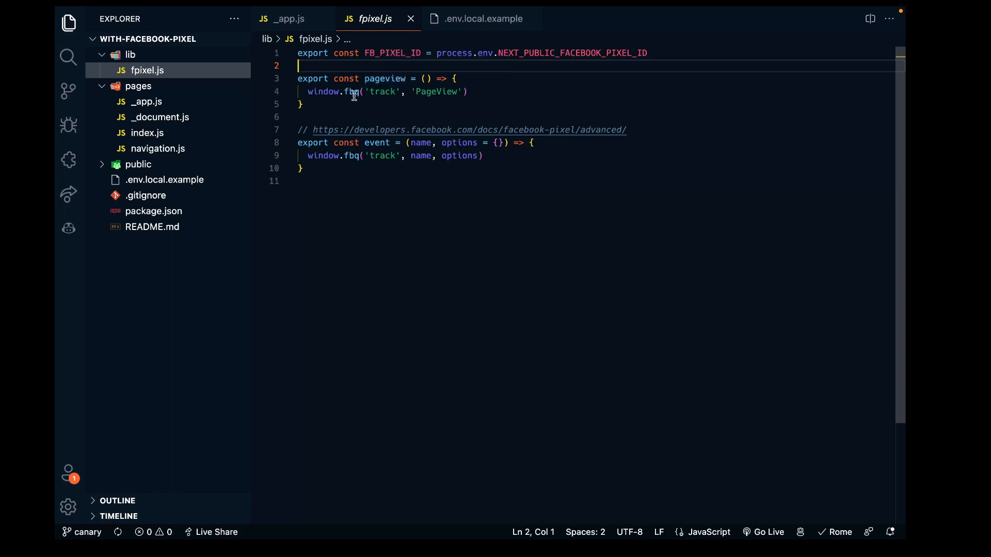
drag(308, 90, 467, 91)
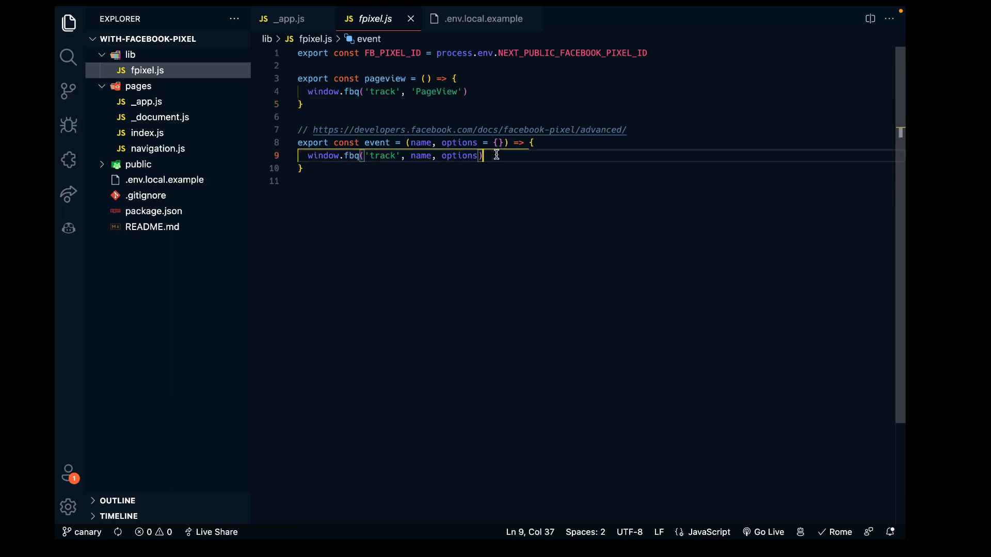
drag(484, 155, 298, 142)
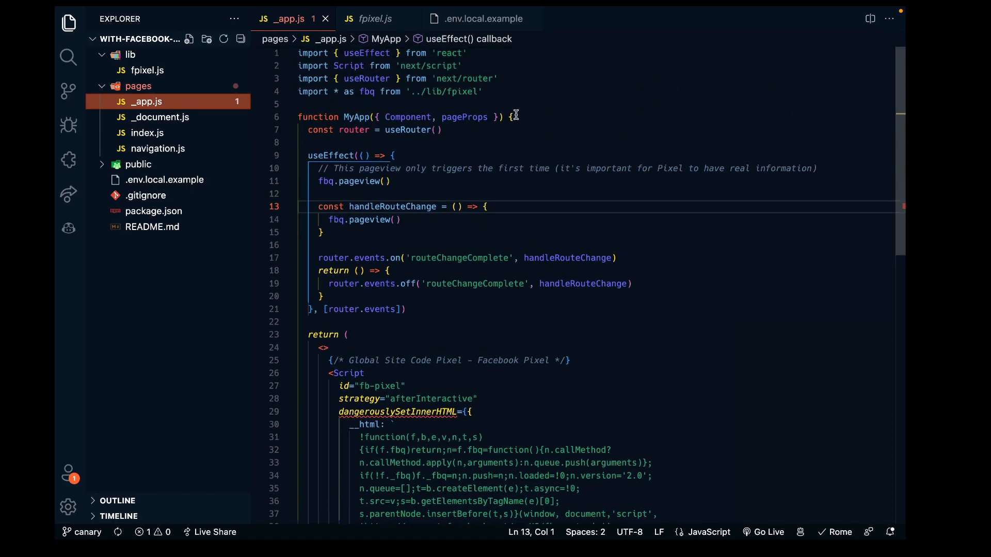
Select handleRouteChange and the pixel script in _app.js, then open _document.js.
drag(329, 66, 480, 91)
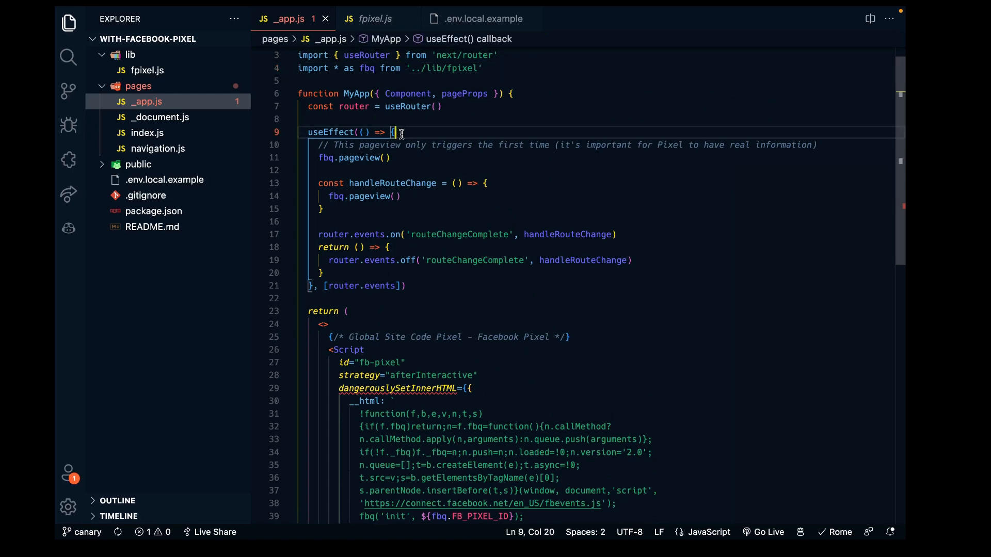
mouse_move(349, 211)
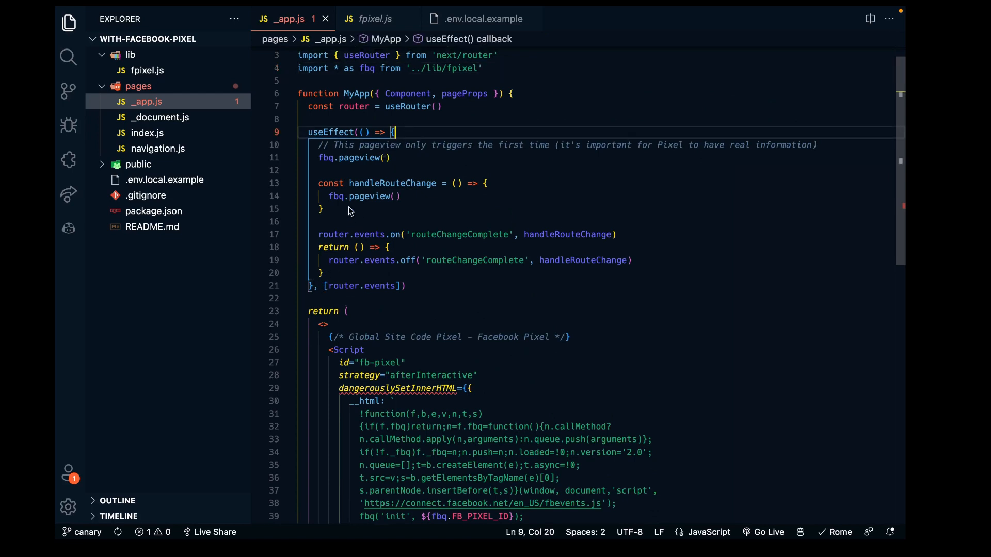
drag(321, 183, 322, 209)
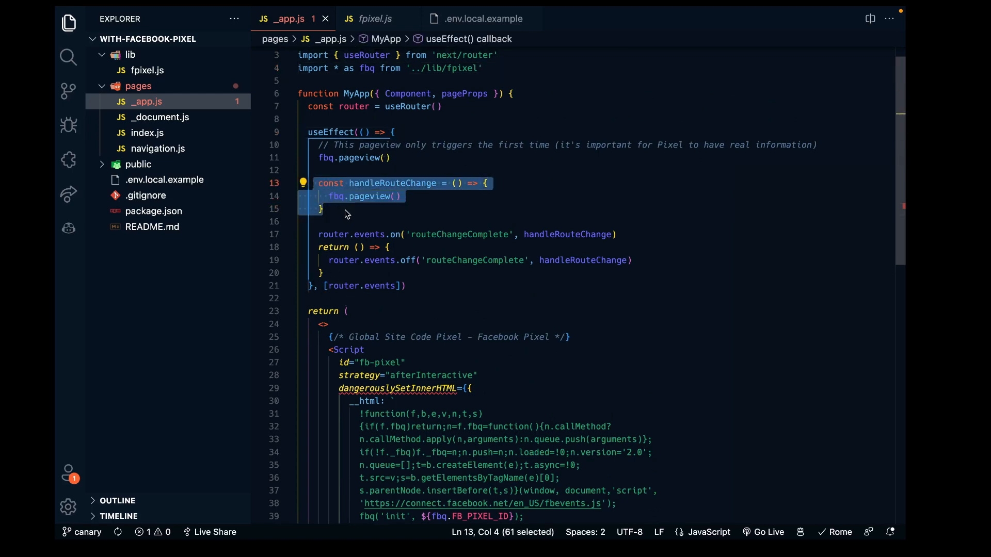
scroll(down, 3)
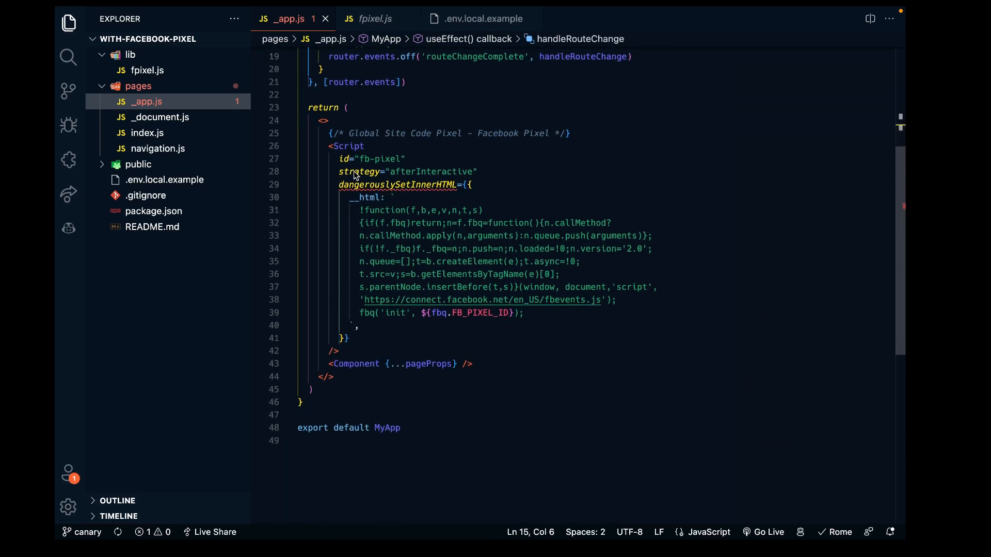
mouse_move(318, 122)
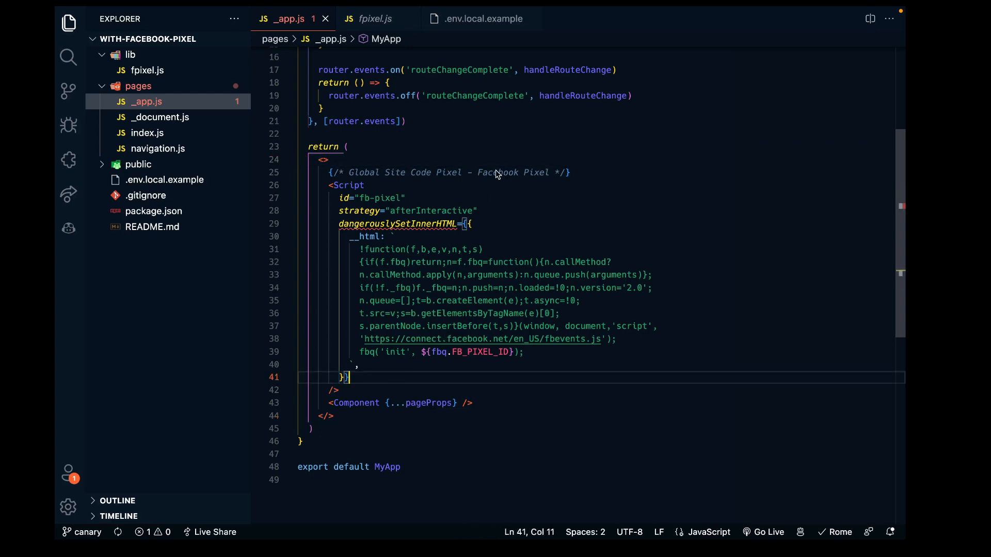
mouse_move(390, 130)
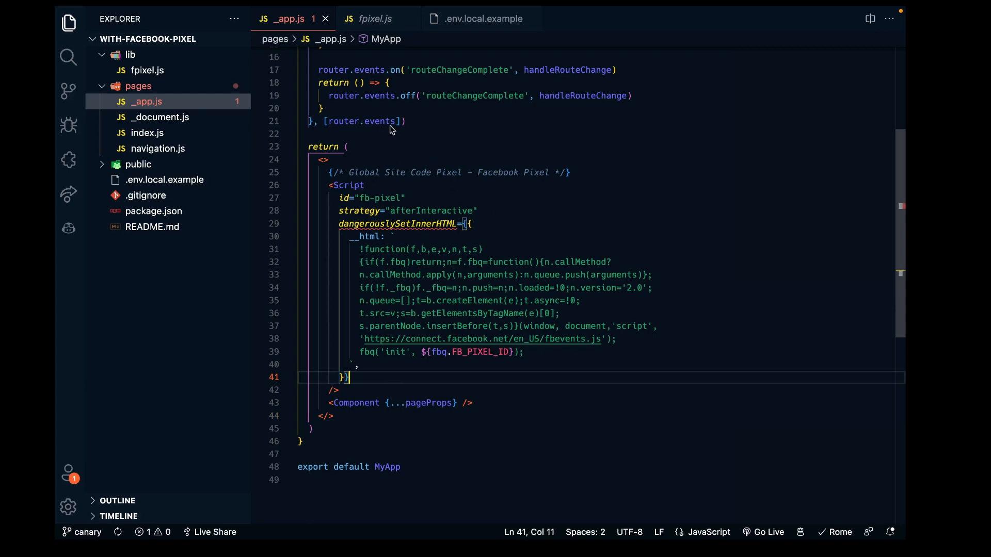
drag(326, 185, 390, 326)
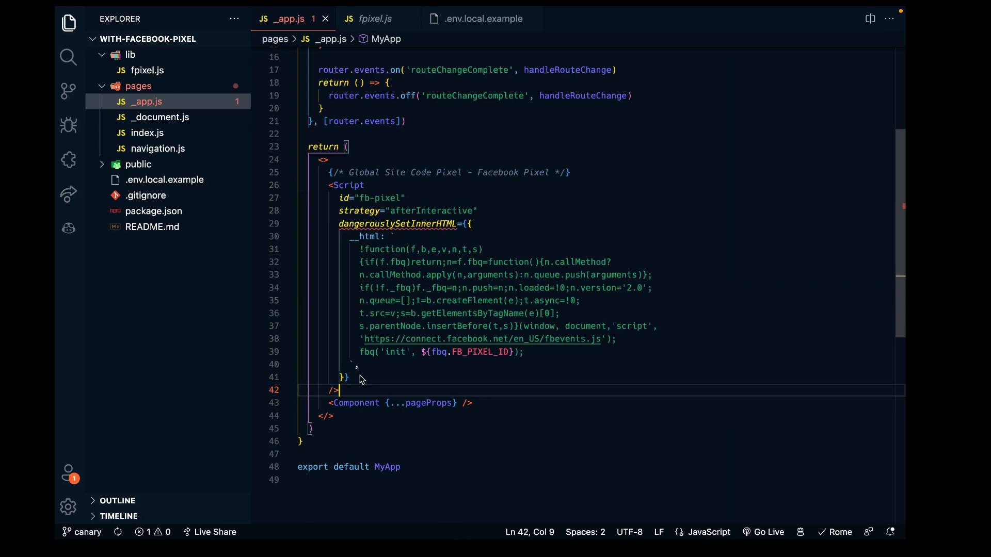
mouse_move(358, 158)
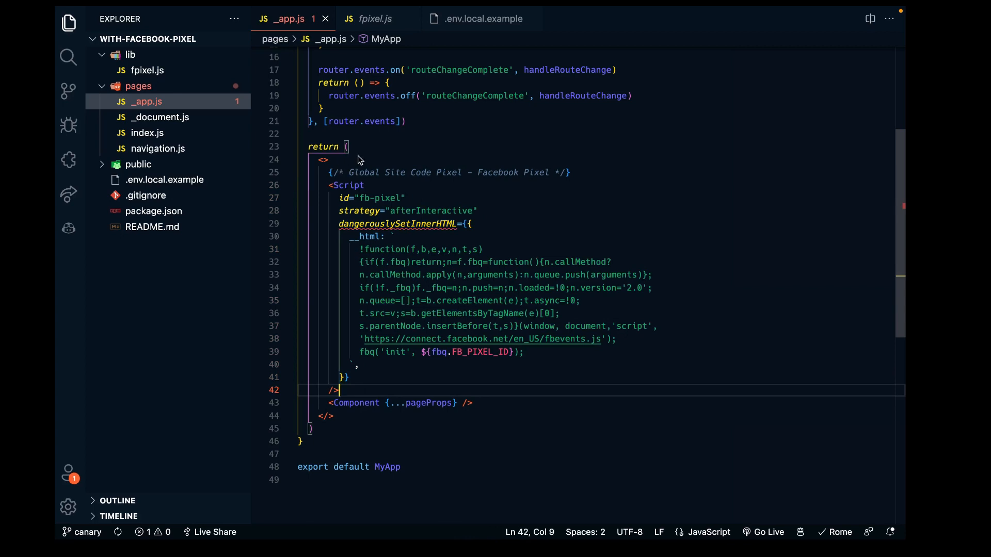
click(160, 117)
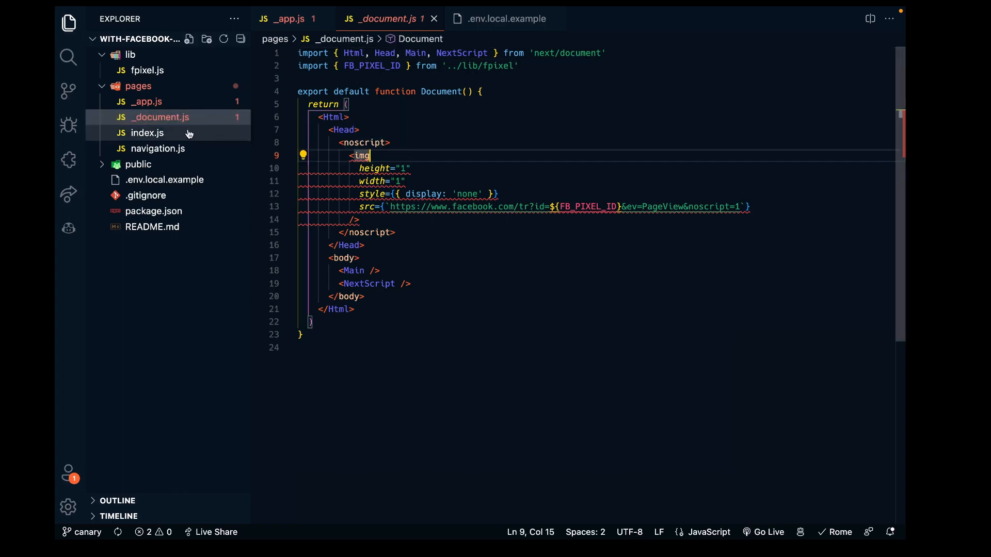
Review index.js's Purchase event and navigation.js, then select the pixel ID in Events Manager.
click(148, 132)
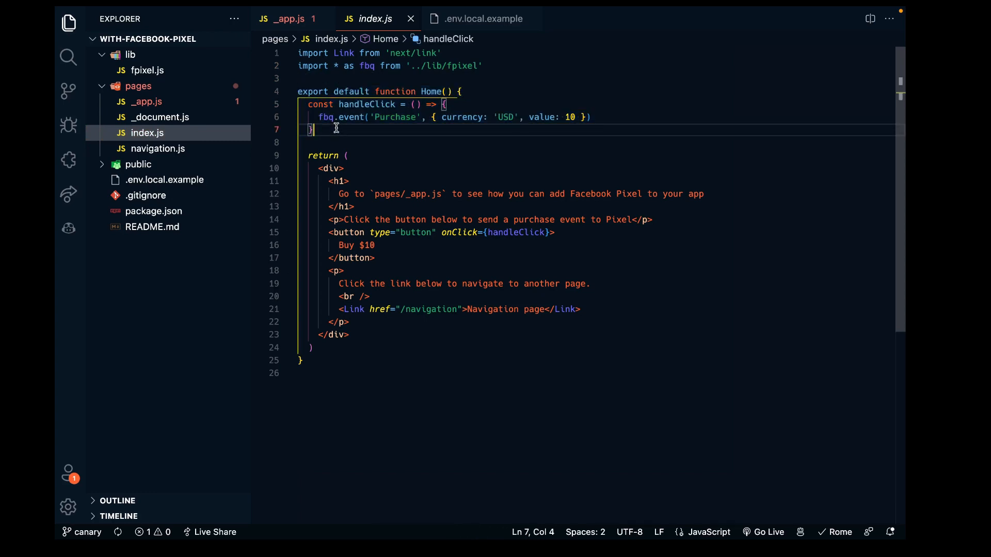
mouse_move(479, 235)
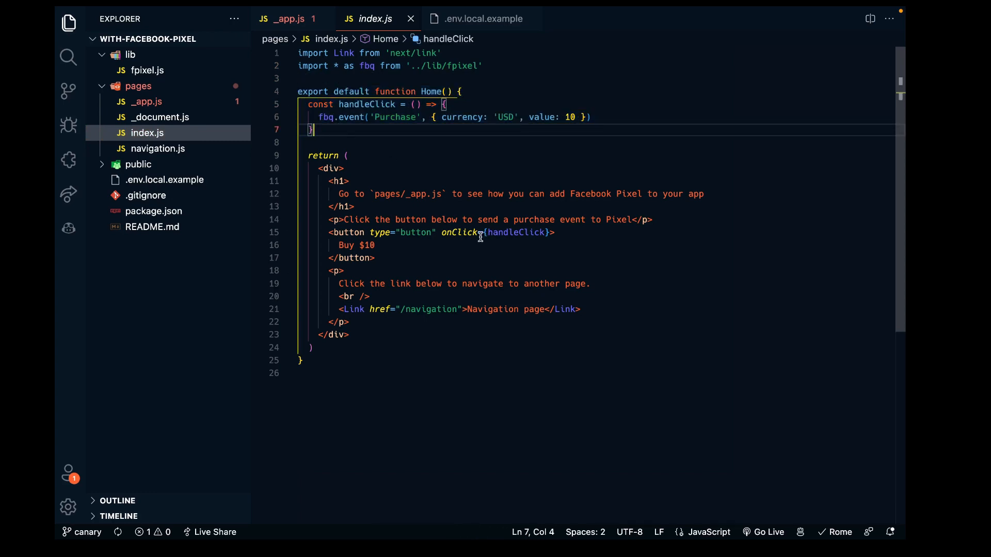
mouse_move(363, 240)
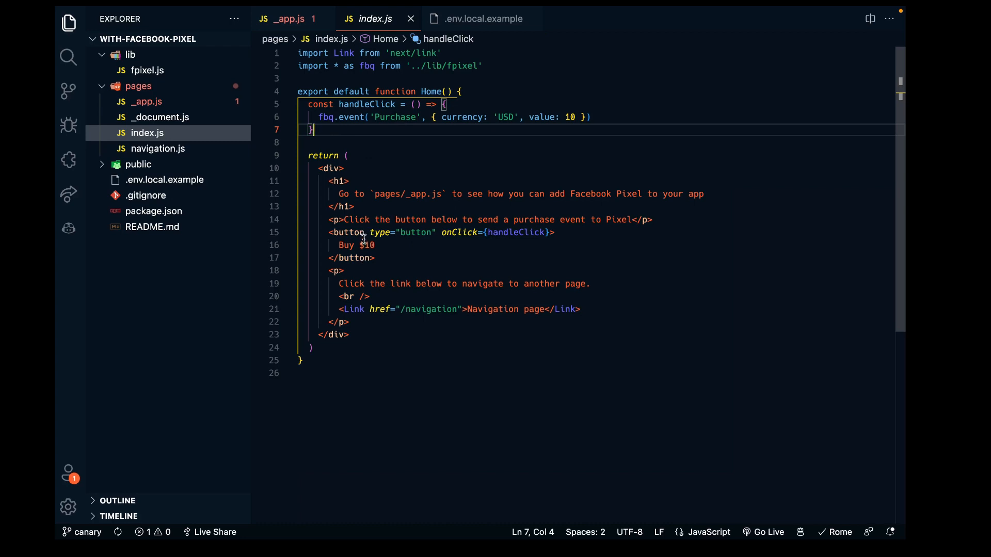
mouse_move(370, 188)
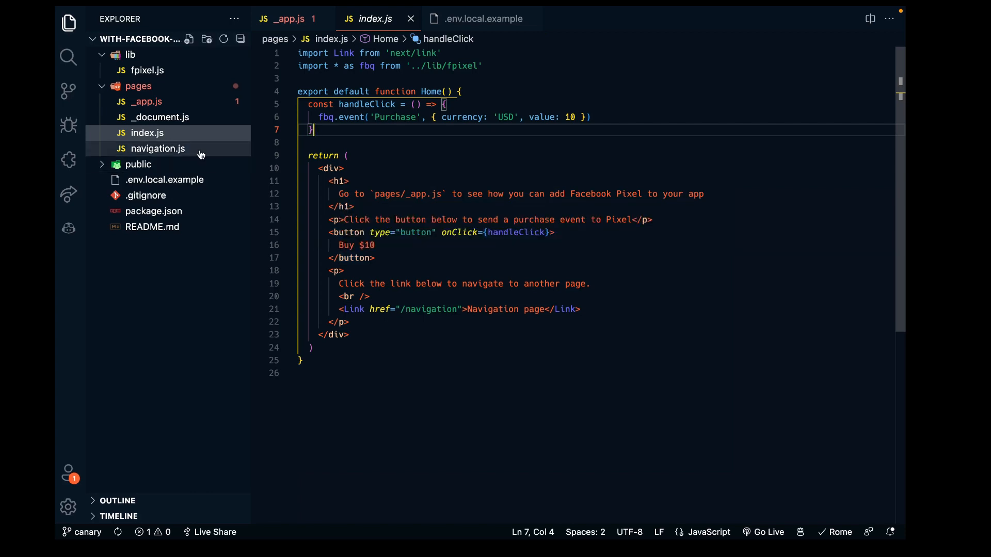
click(155, 149)
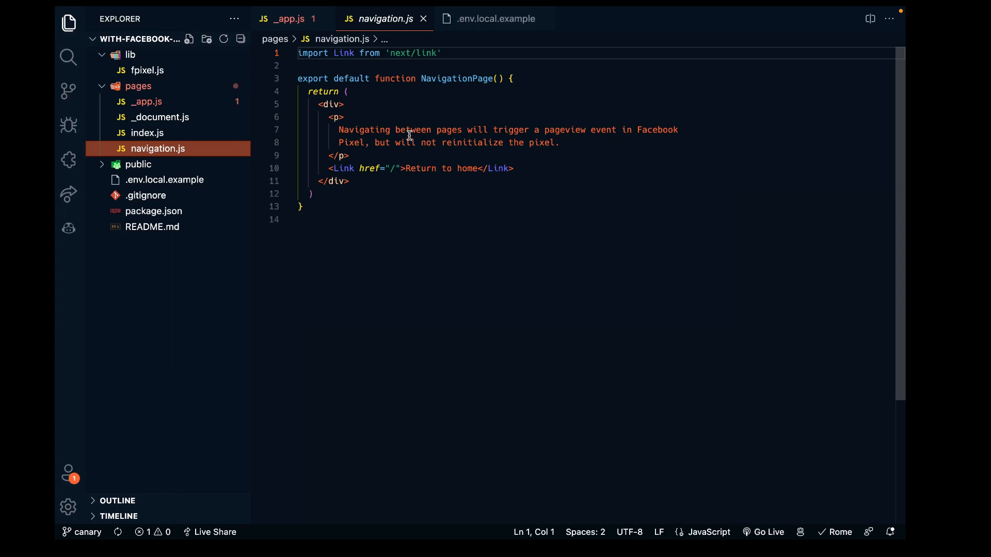
mouse_move(159, 117)
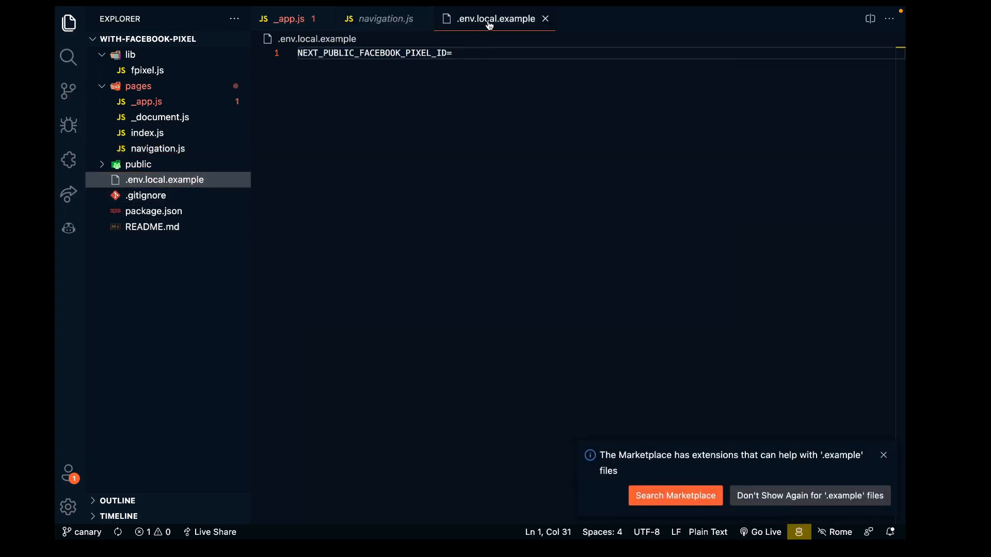
mouse_move(469, 57)
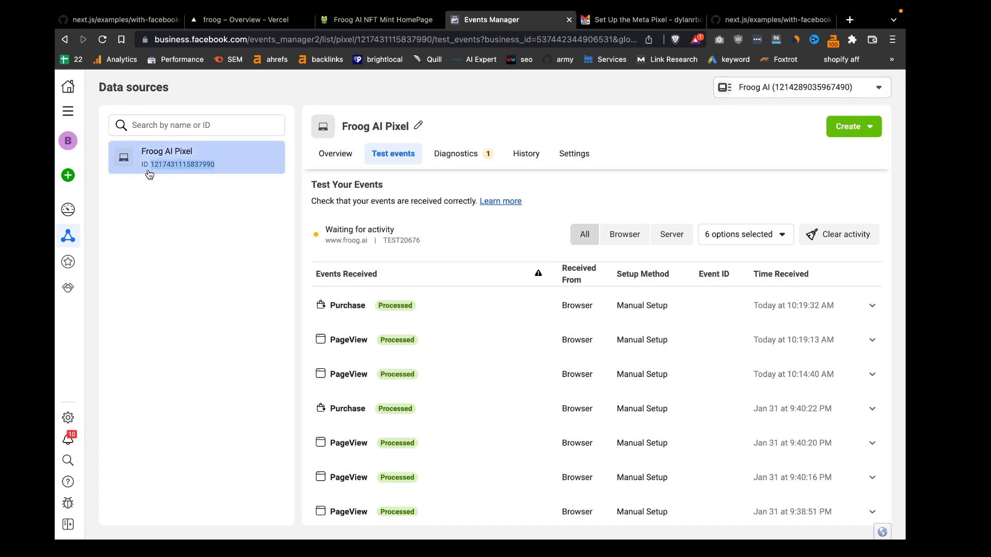
double_click(183, 163)
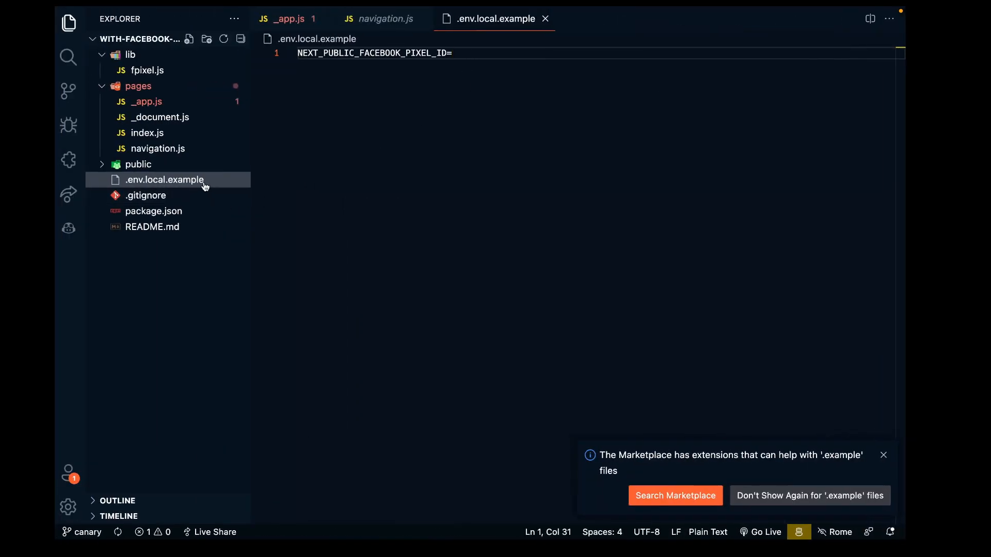
mouse_move(183, 183)
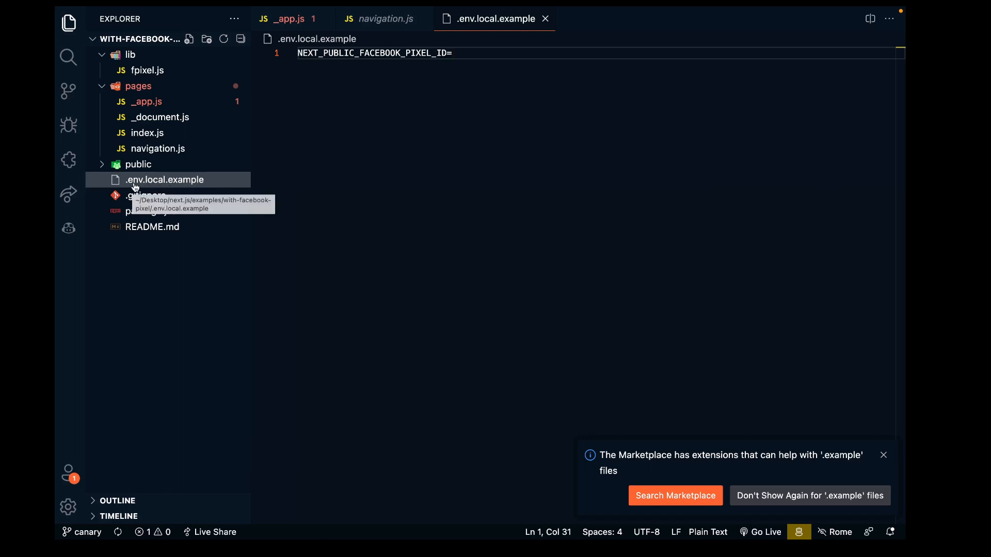
mouse_move(475, 79)
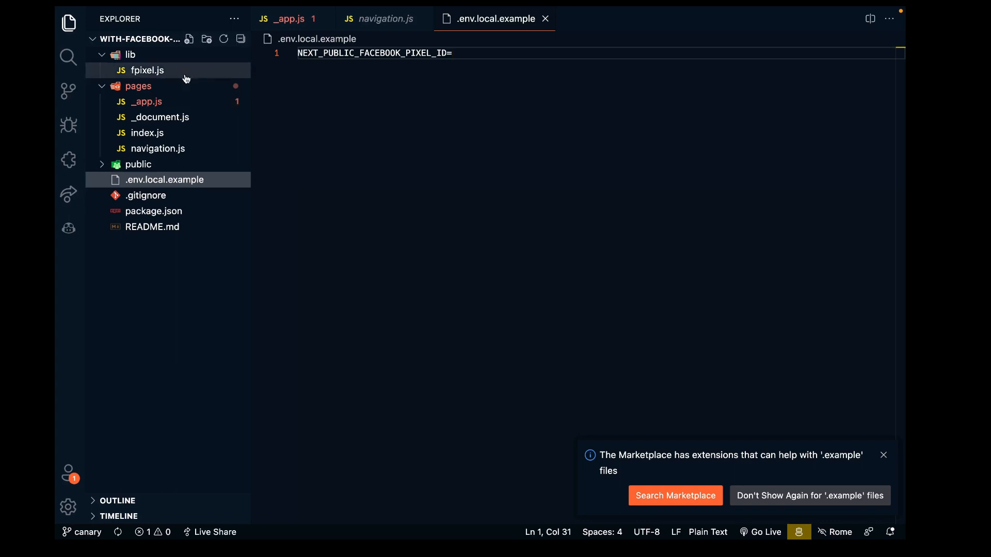
mouse_move(180, 88)
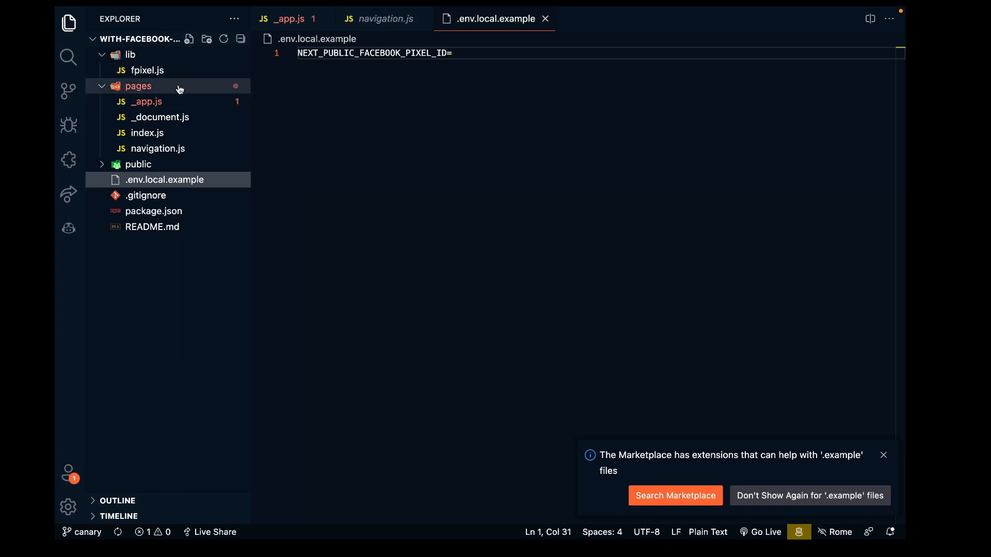
Reopen pages/_app.js, then switch to Hyper in the Desktop wagmi folder.
click(146, 102)
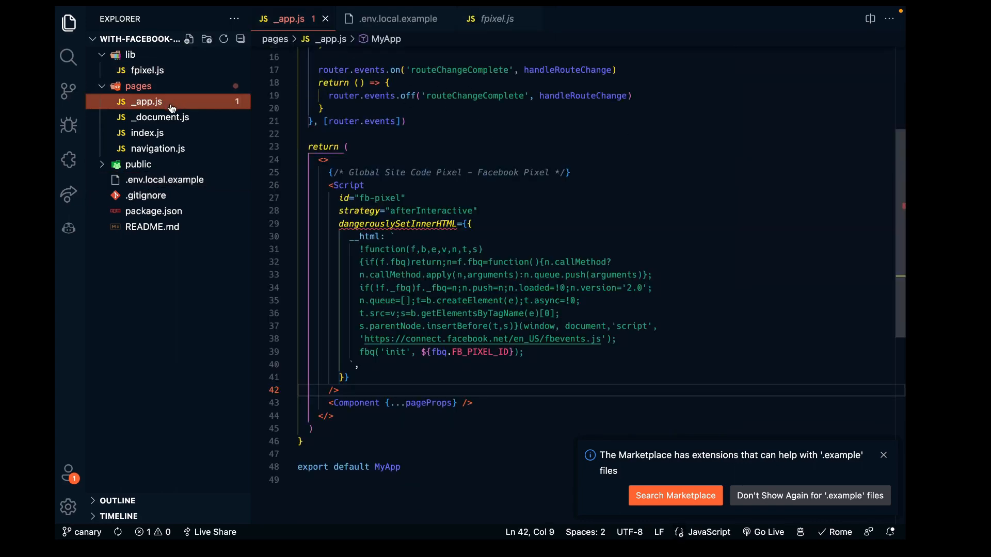
click(157, 149)
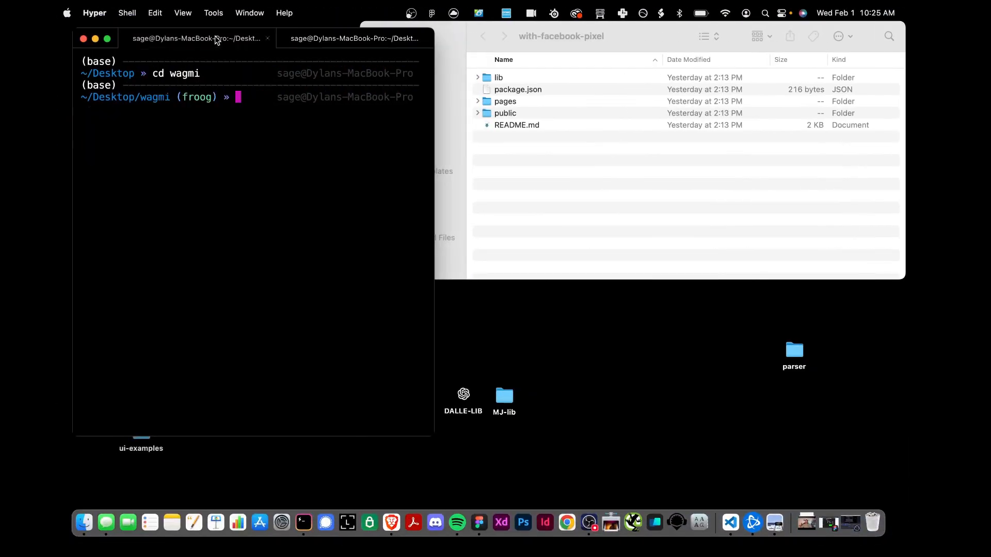
Run 'code .' in ~/Desktop/wagmi to open the wagmi project.
text(code)
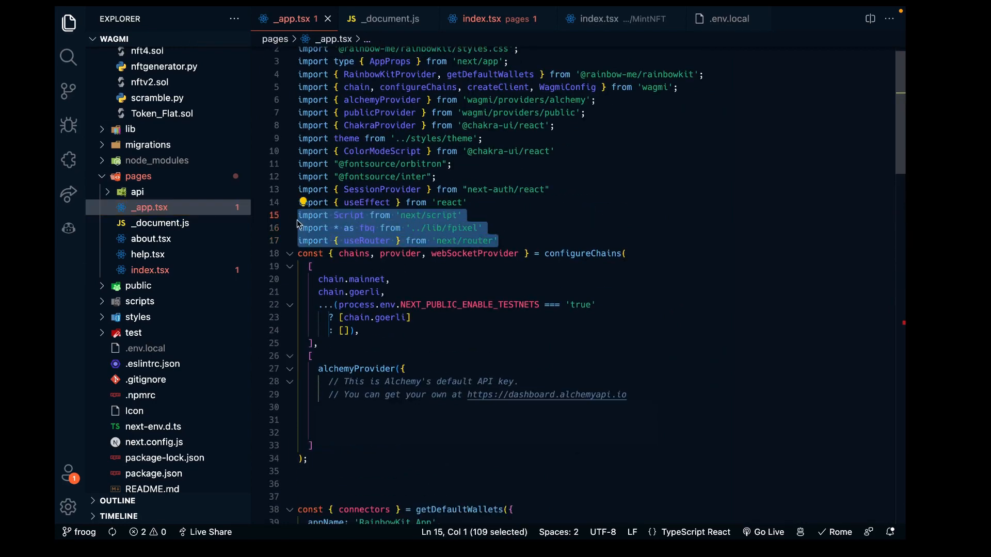
Scroll _app.tsx and select the Facebook Pixel <Script> block around lines 79–98.
click(463, 215)
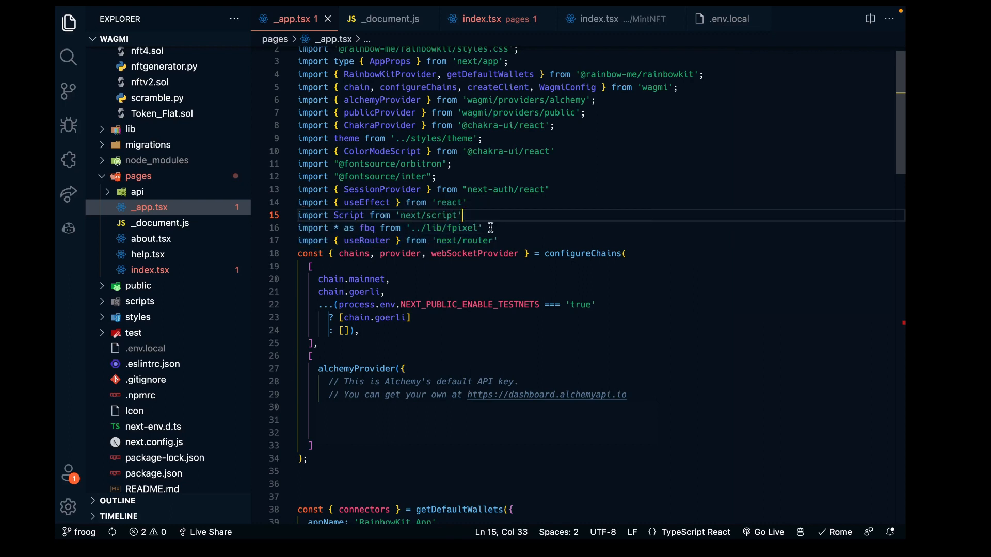
scroll(down, 3)
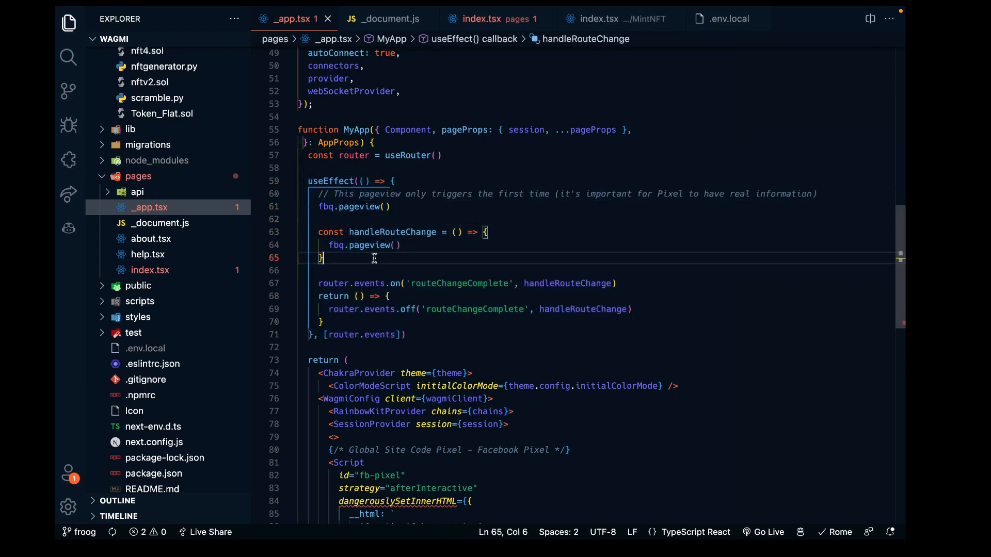
scroll(down, 3)
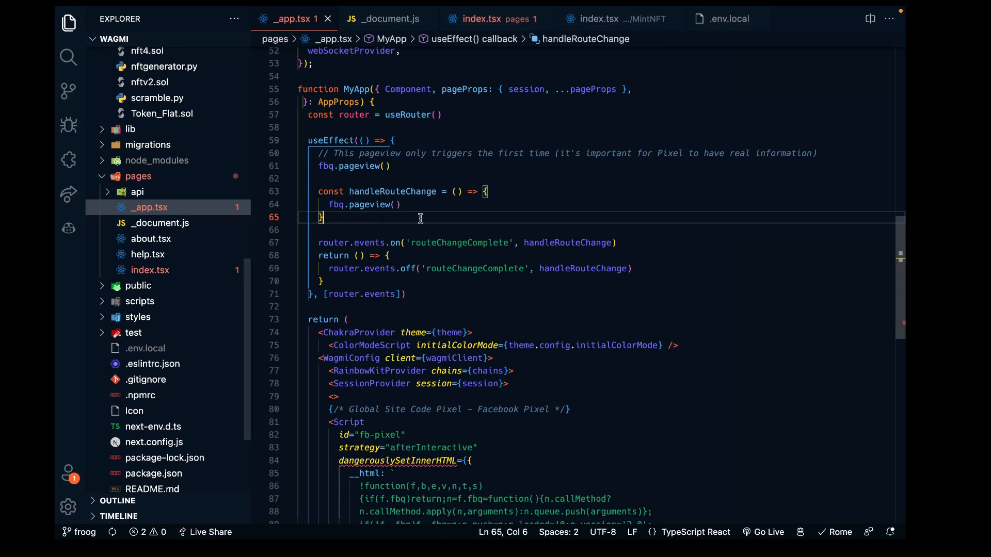
scroll(down, 3)
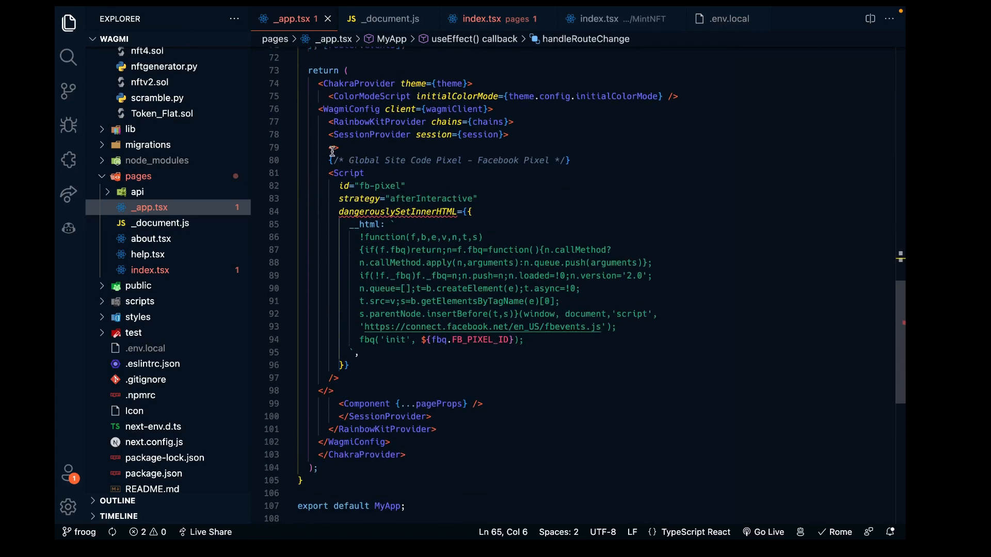
drag(334, 148, 335, 390)
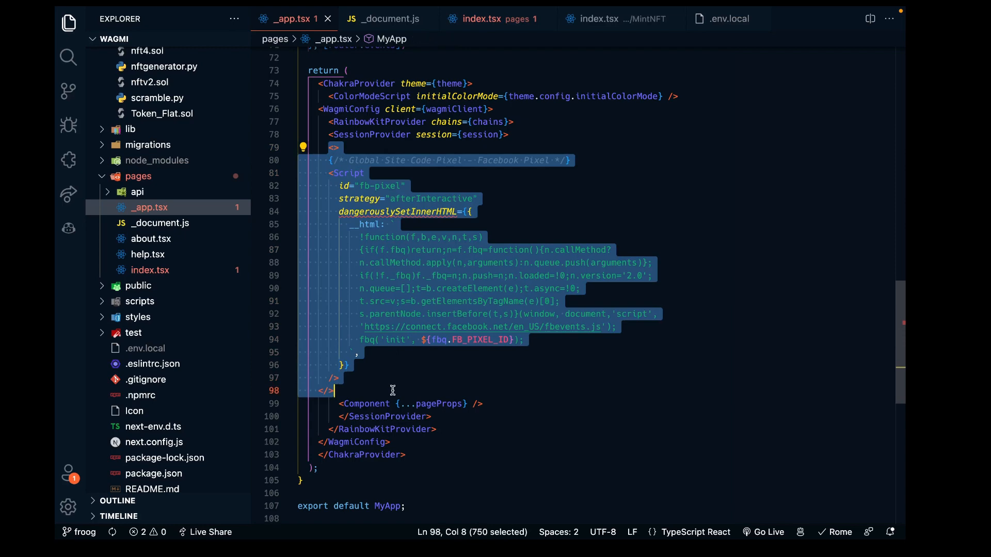
click(391, 391)
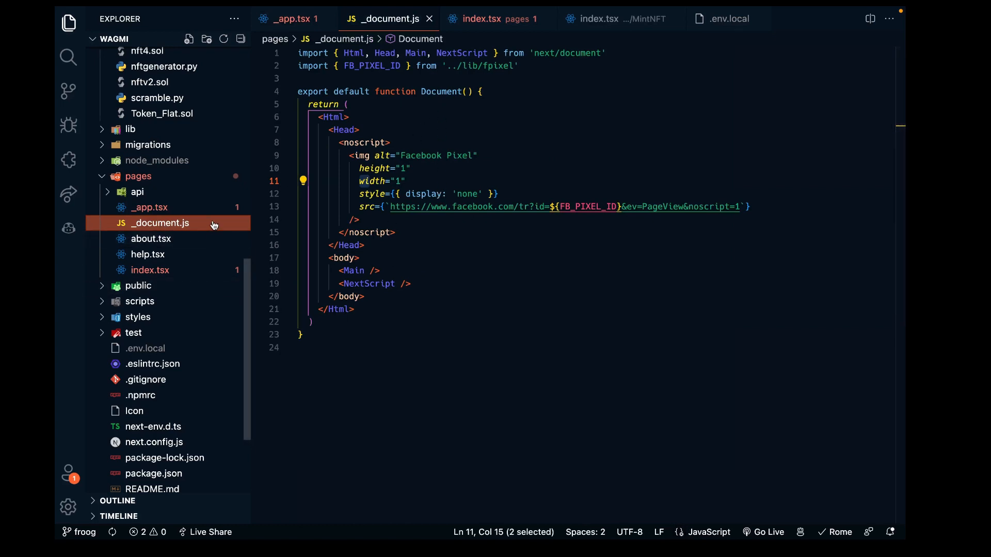
mouse_move(150, 273)
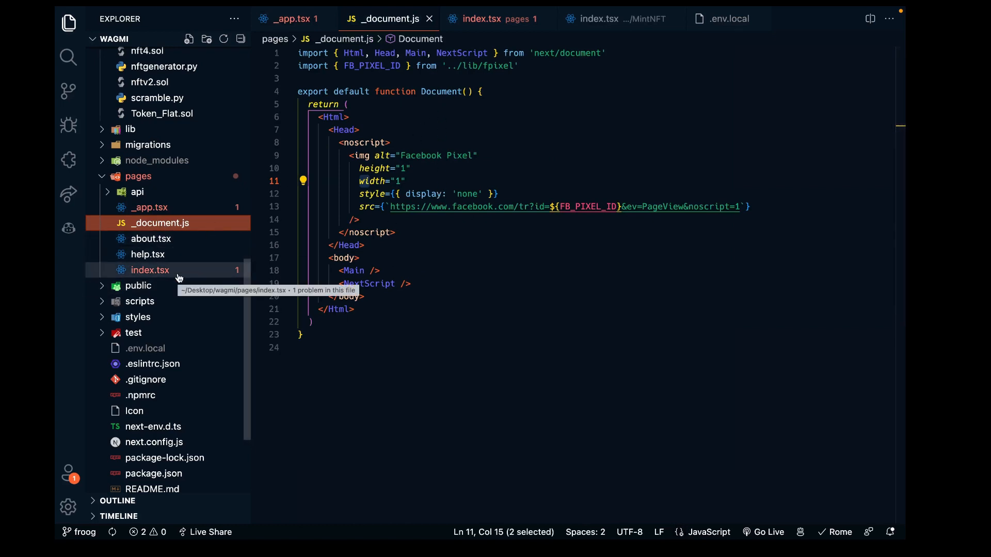
Open pages/index.tsx and scroll to the fbq import and handleClick Purchase event.
click(492, 19)
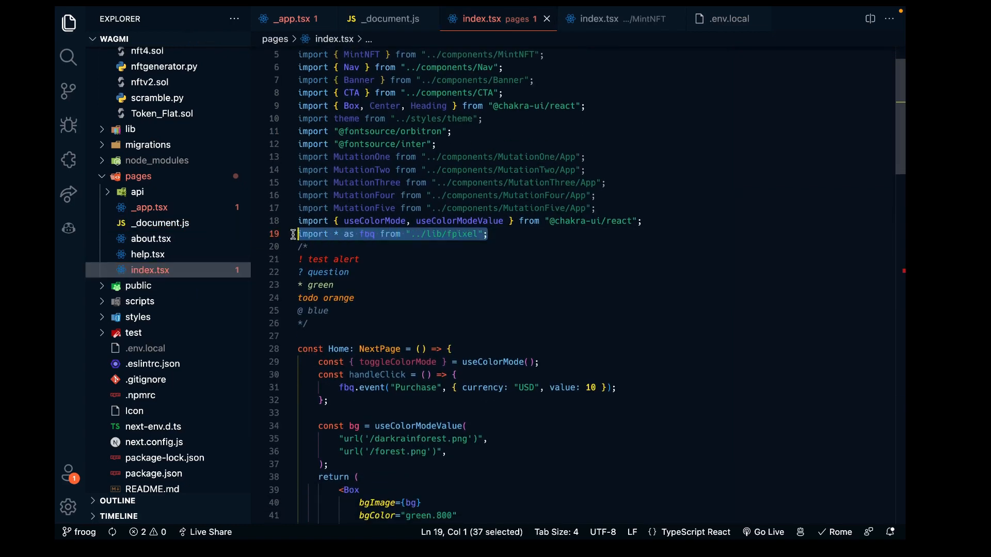
scroll(down, 3)
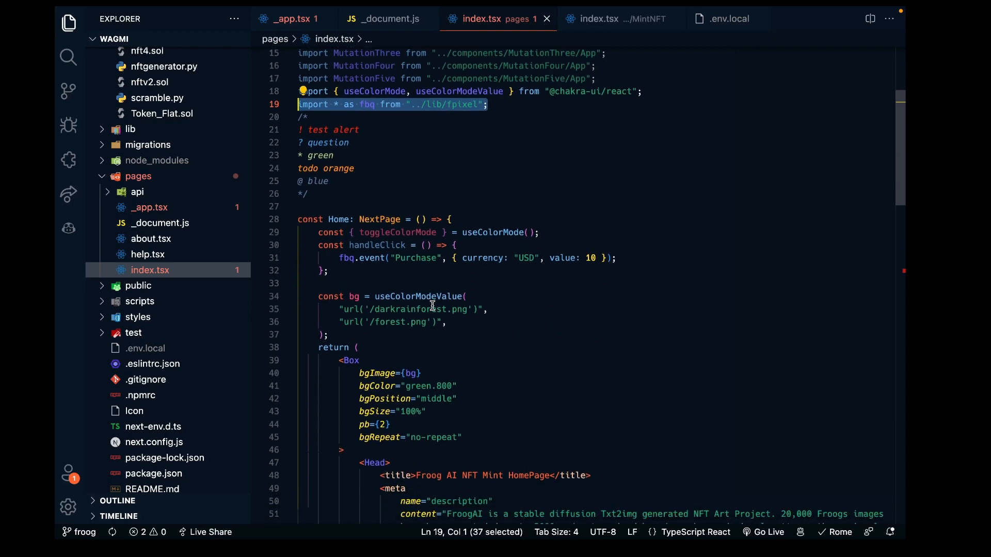
text(page)
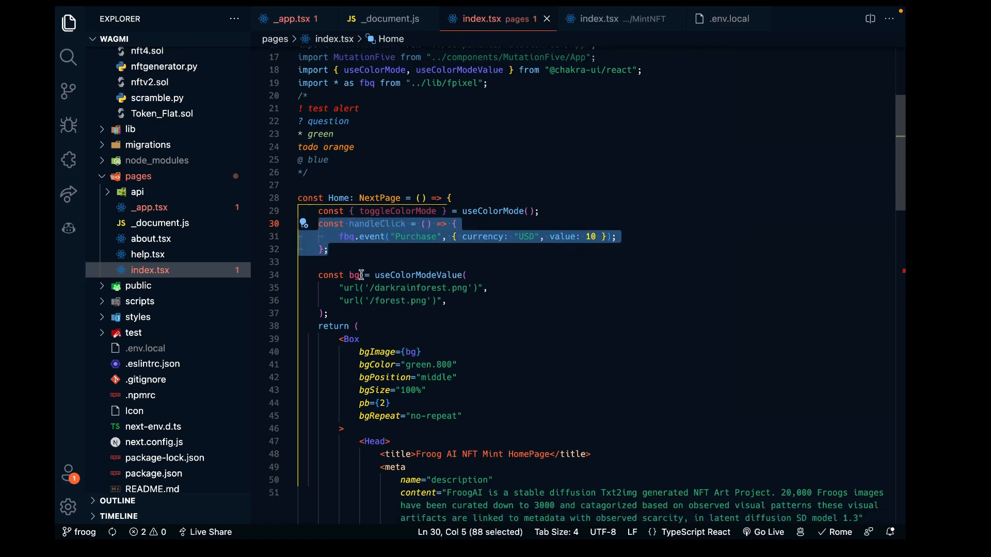
click(360, 262)
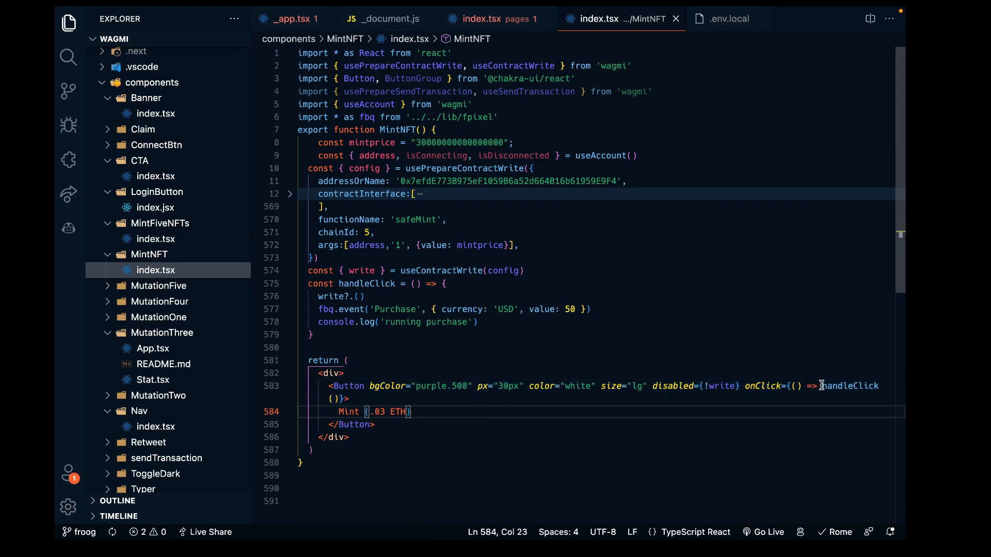
Highlight handleClick's fbq.event('Purchase') call in MintNFT, then expand the lib folder.
double_click(847, 386)
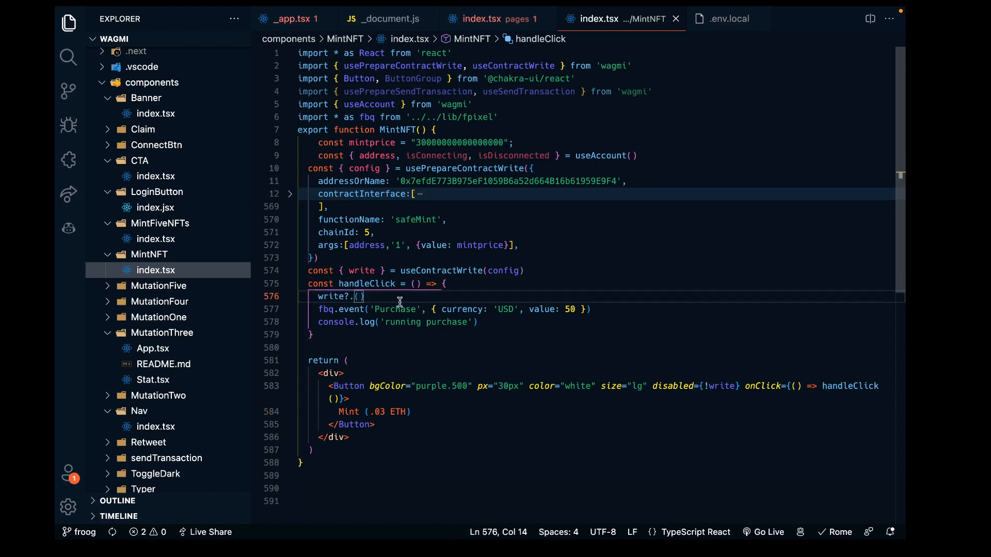
drag(318, 309, 572, 309)
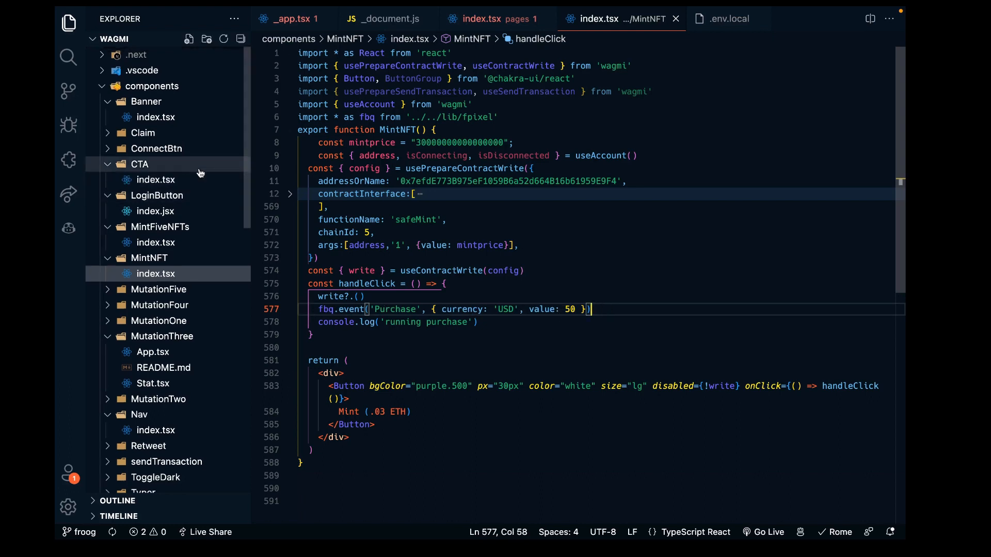
scroll(down, 3)
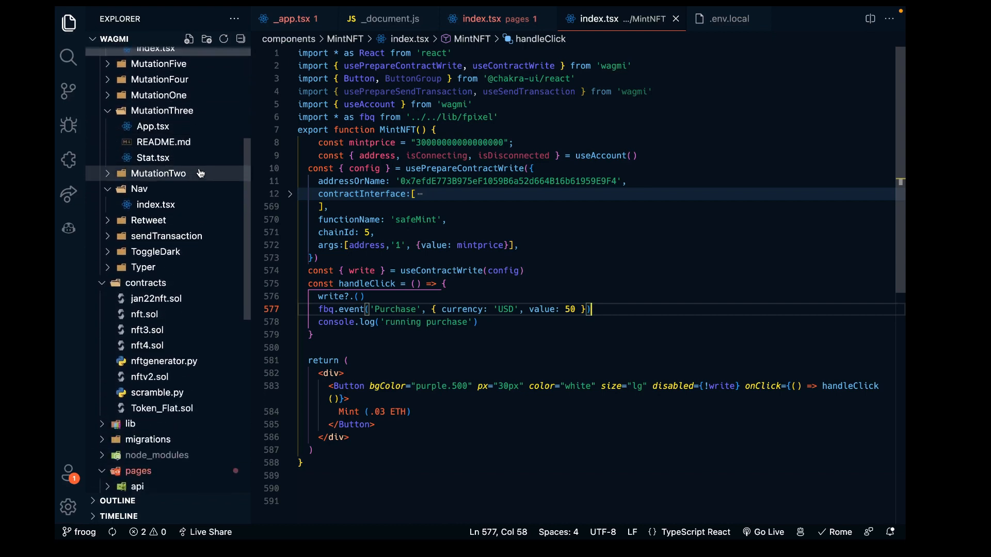
click(130, 320)
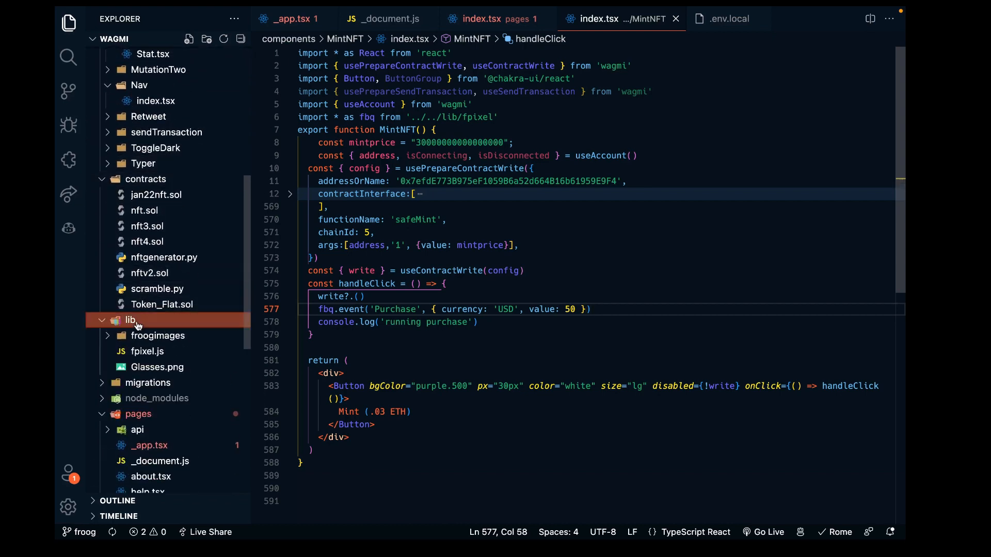
Open lib/fpixel.js and scroll through its pageview and event helpers.
click(146, 351)
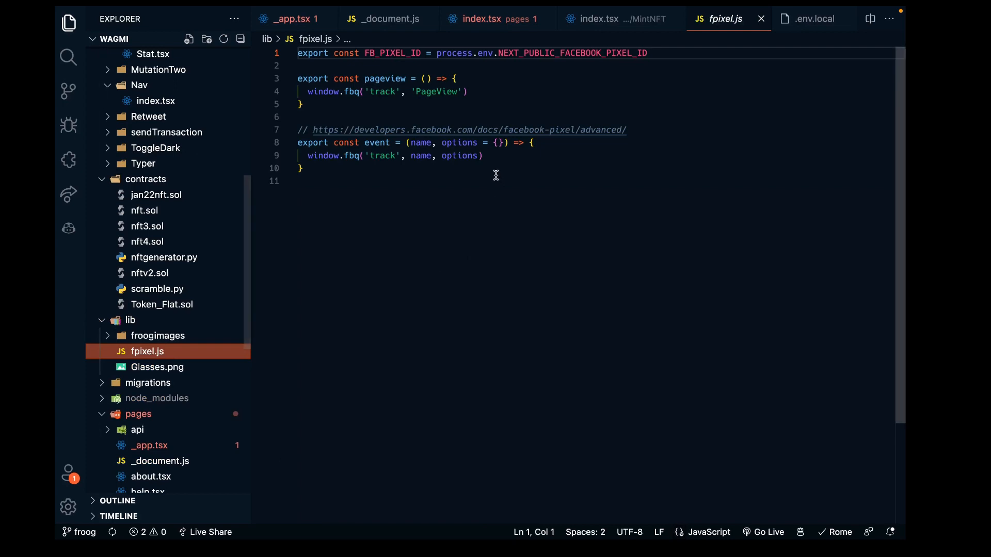
mouse_move(373, 127)
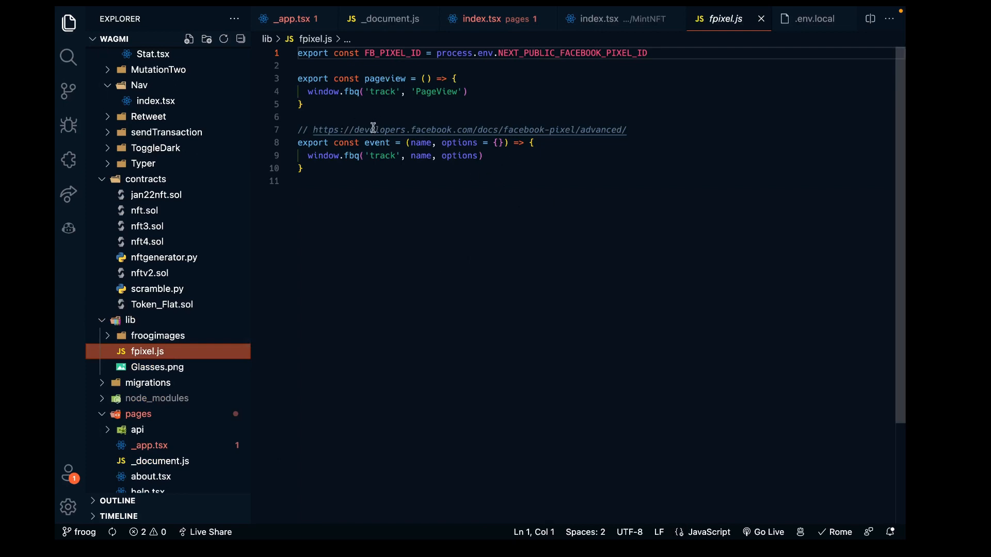
mouse_move(308, 347)
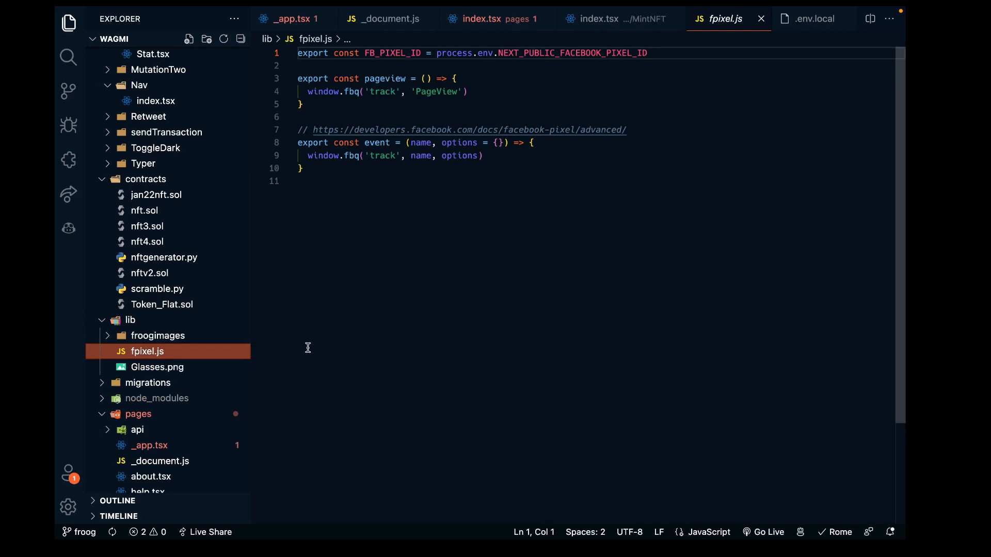
mouse_move(408, 192)
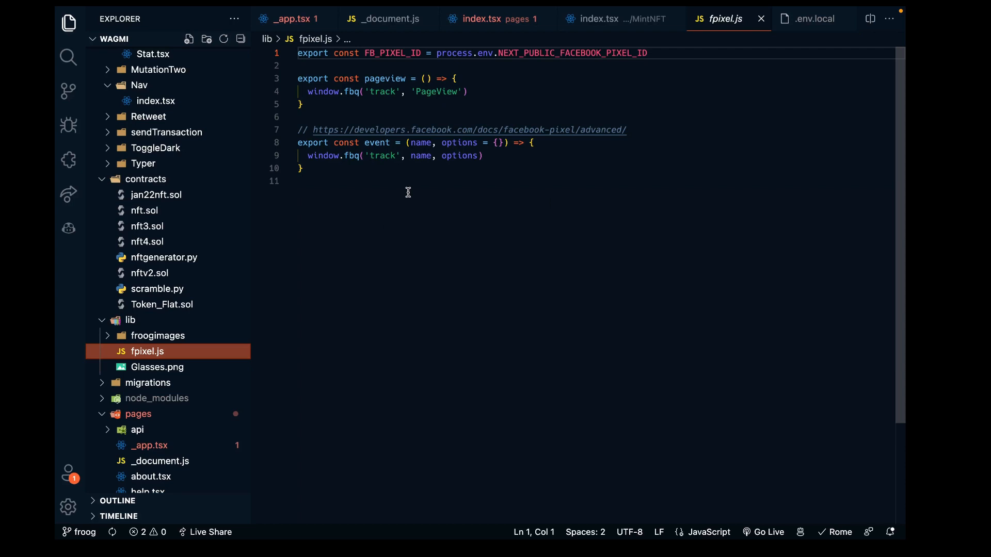
mouse_move(327, 314)
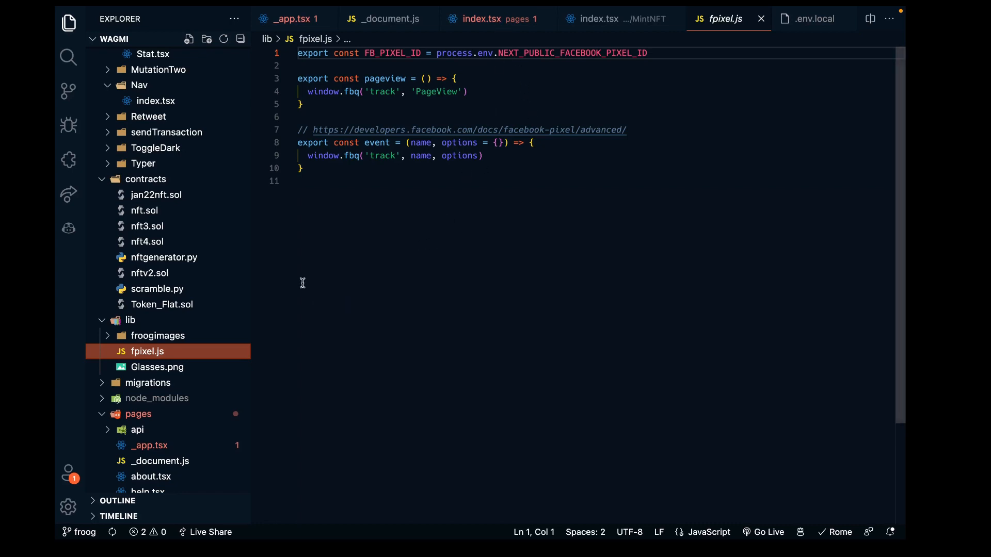
scroll(down, 3)
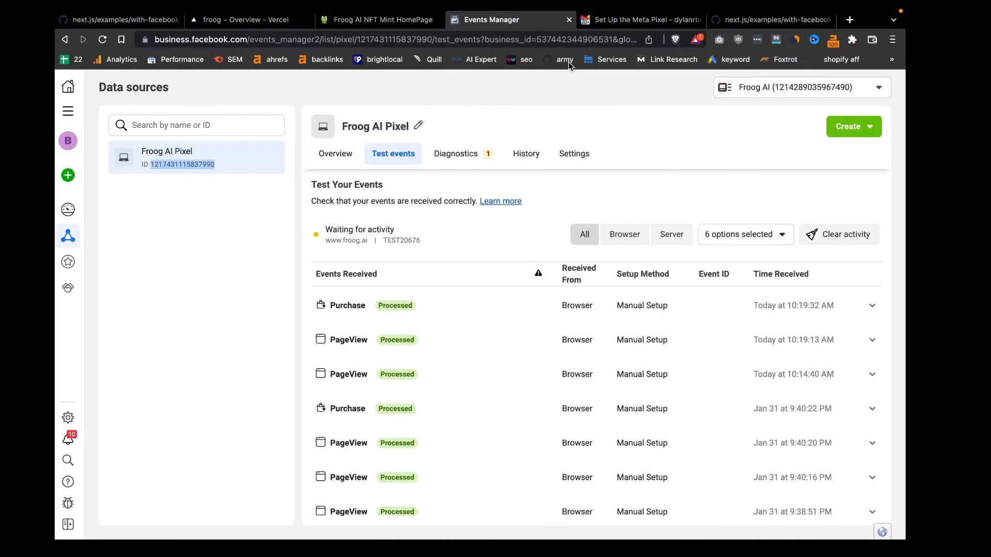
Switch to the froog Overview tab in Vercel and open Settings.
click(247, 19)
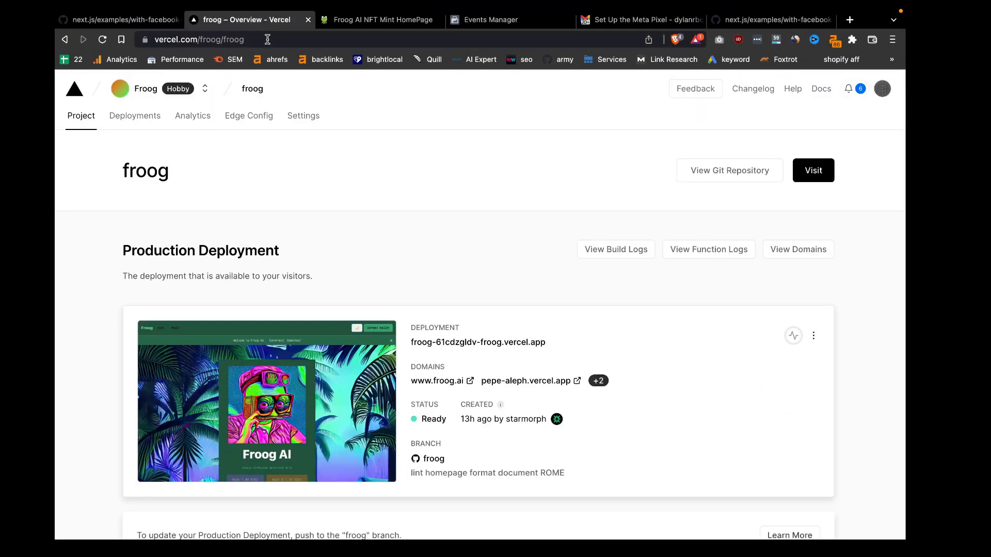
mouse_move(248, 133)
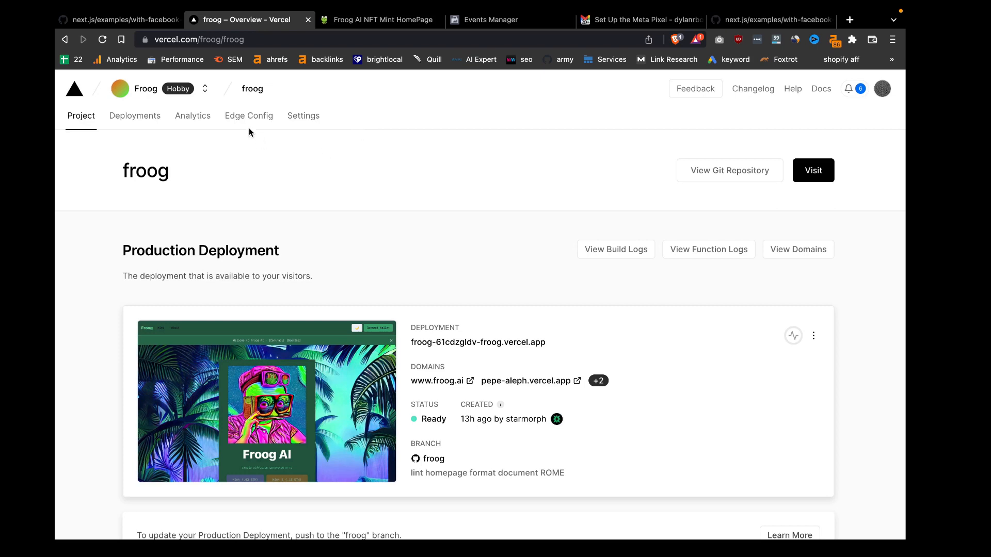
mouse_move(303, 116)
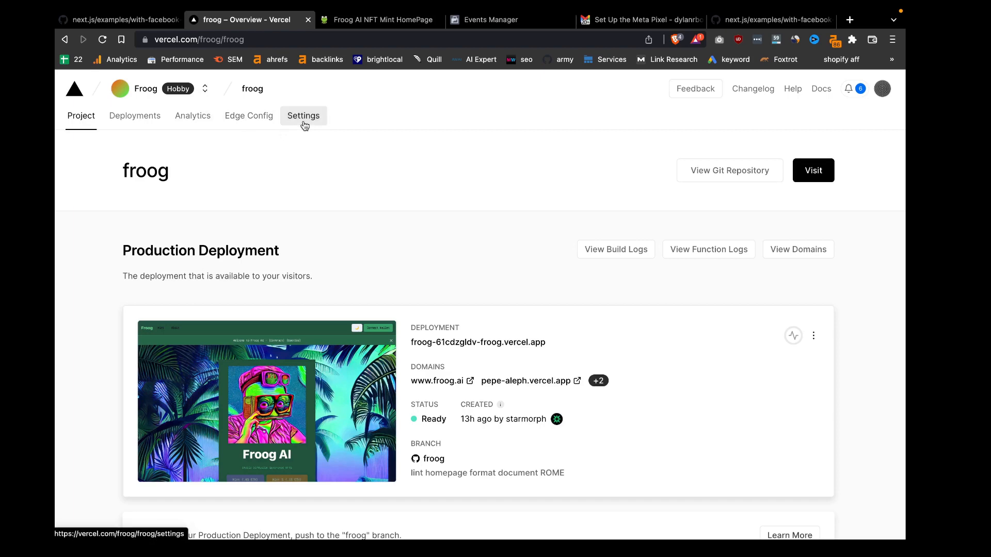
click(304, 115)
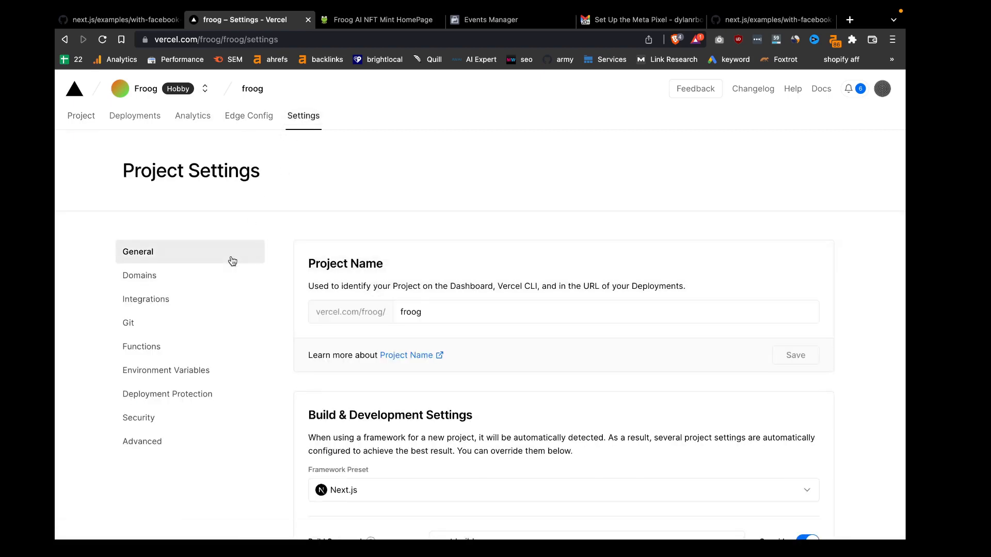
View NEXT_PUBLIC_FACEBOOK_PIXEL_ID under Environment Variables, then switch to the Froog AI mint site.
click(166, 370)
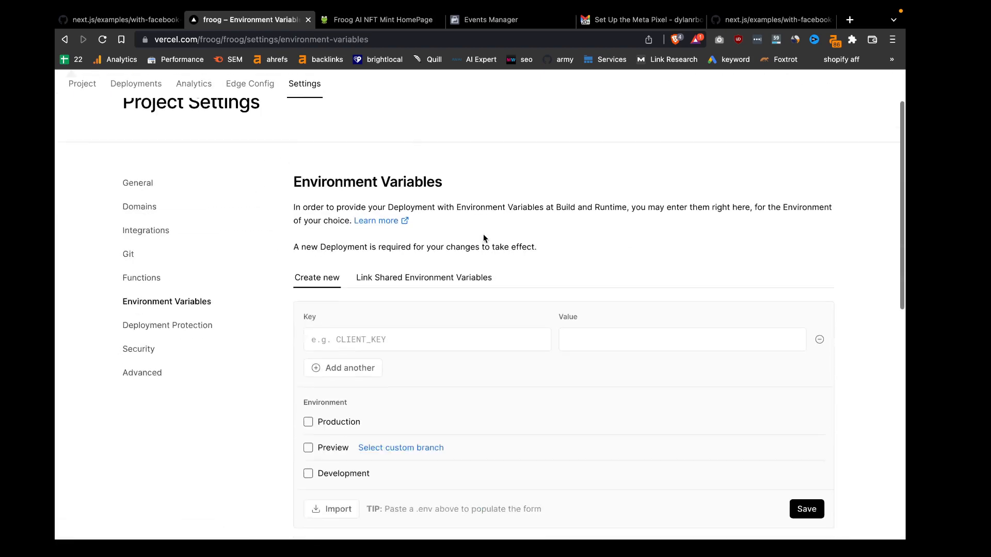
scroll(down, 3)
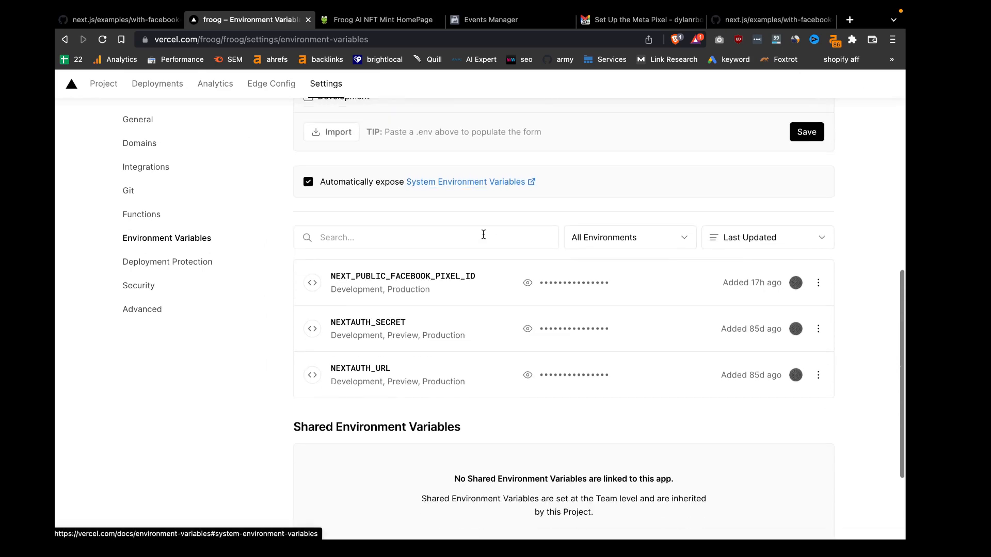
mouse_move(436, 273)
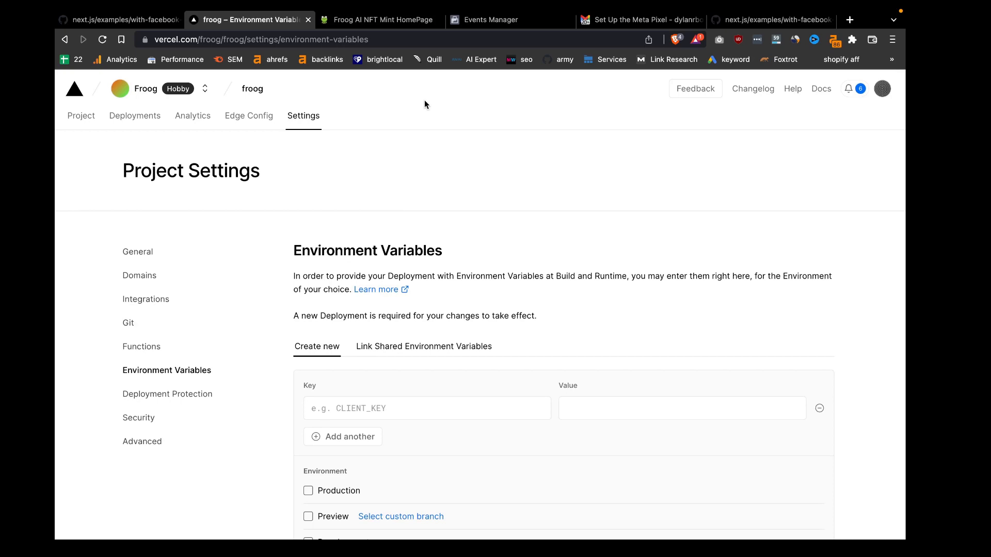
click(379, 19)
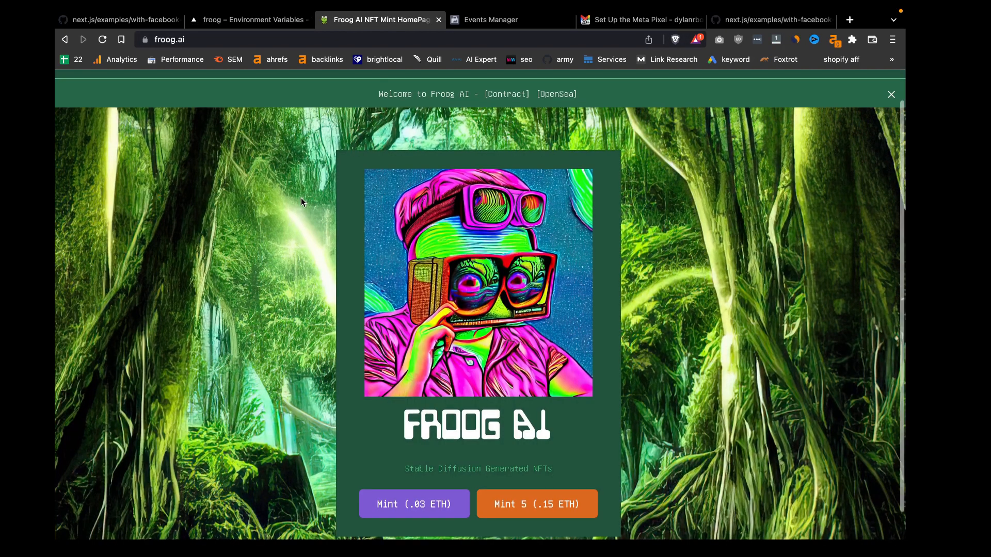
Scroll down the live froog.ai mint page.
scroll(down, 3)
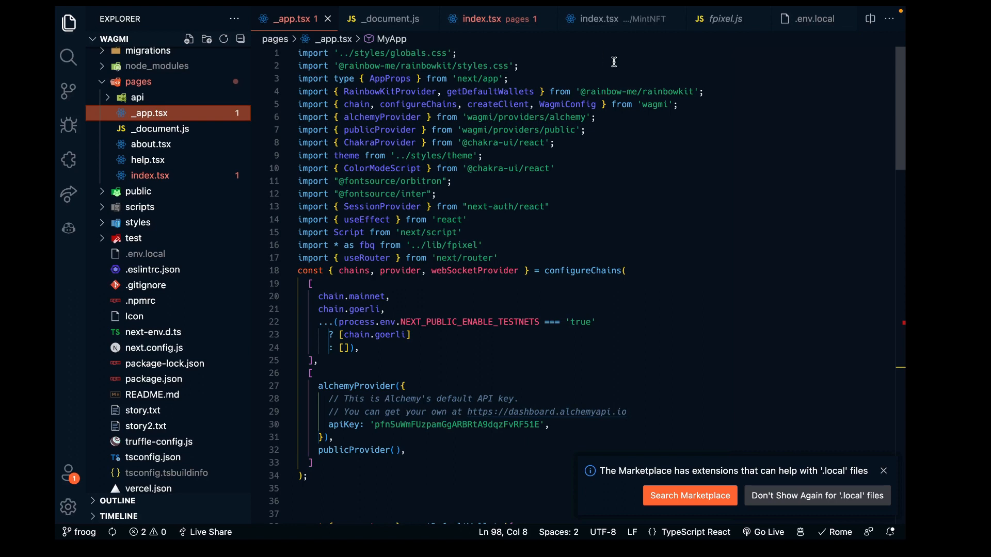
mouse_move(616, 65)
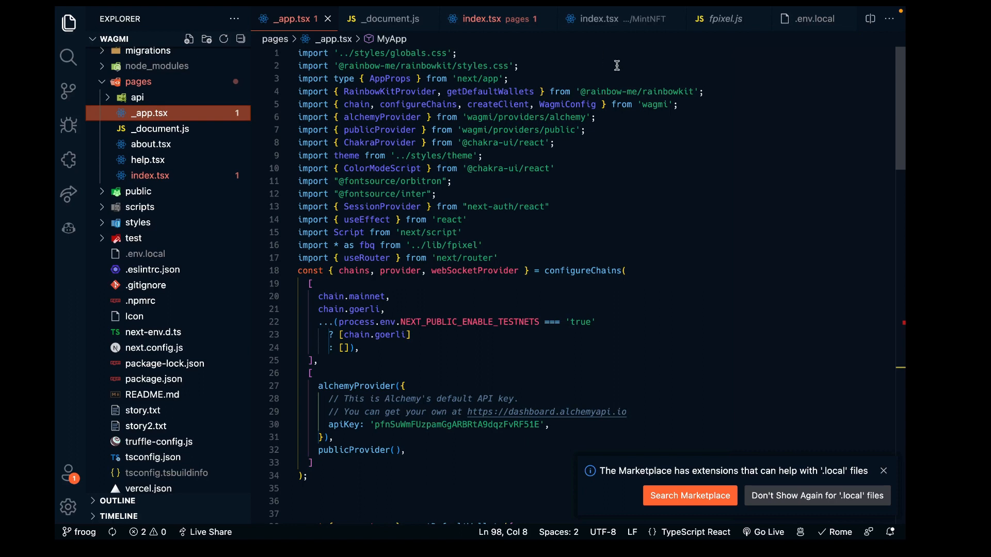